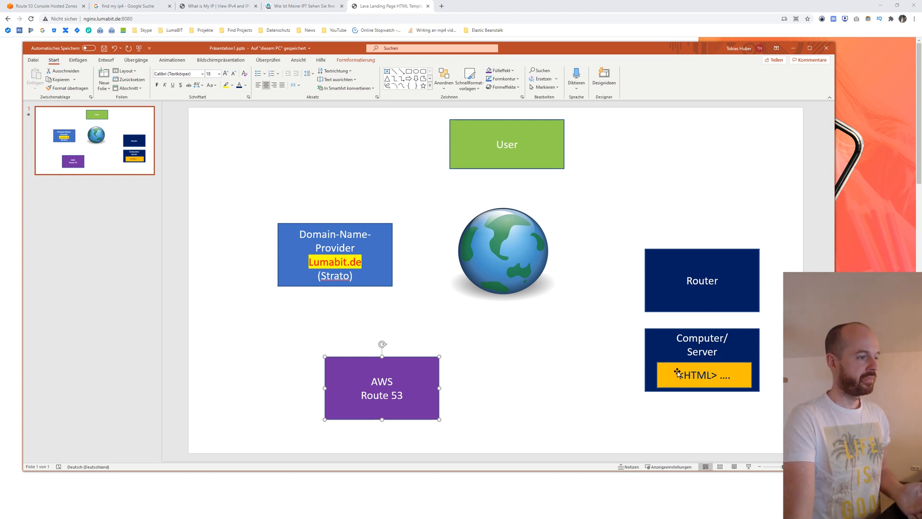
mouse_move(642, 388)
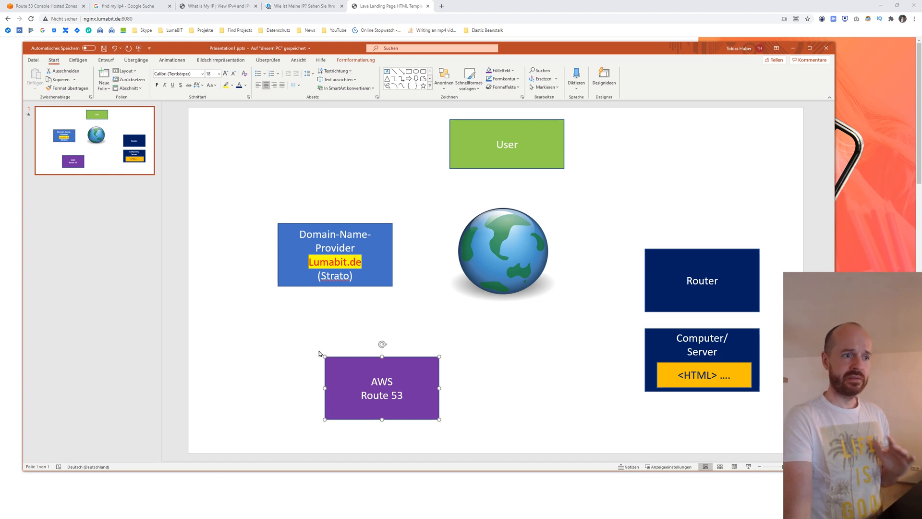
mouse_move(630, 238)
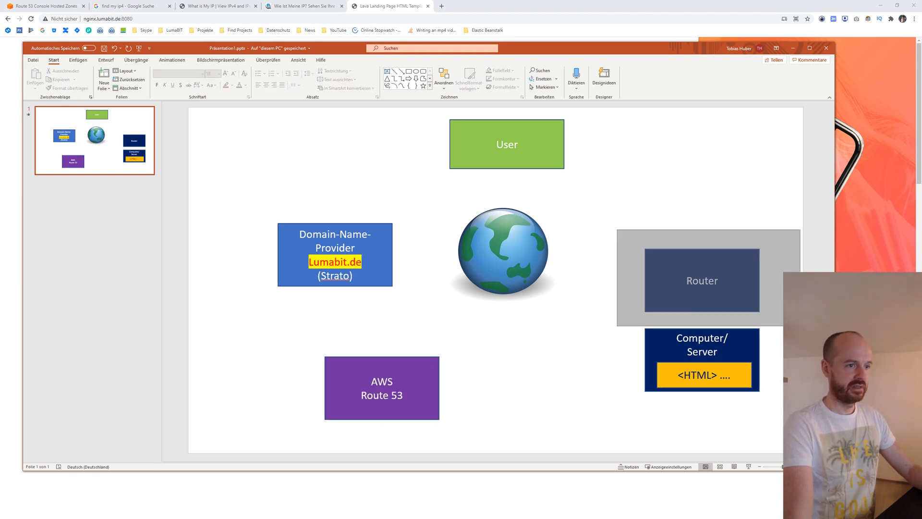
Step: Bring Chrome forward on the Lava landing page at nginx.lumabit.de:8080 and select its address
left_click(702, 280)
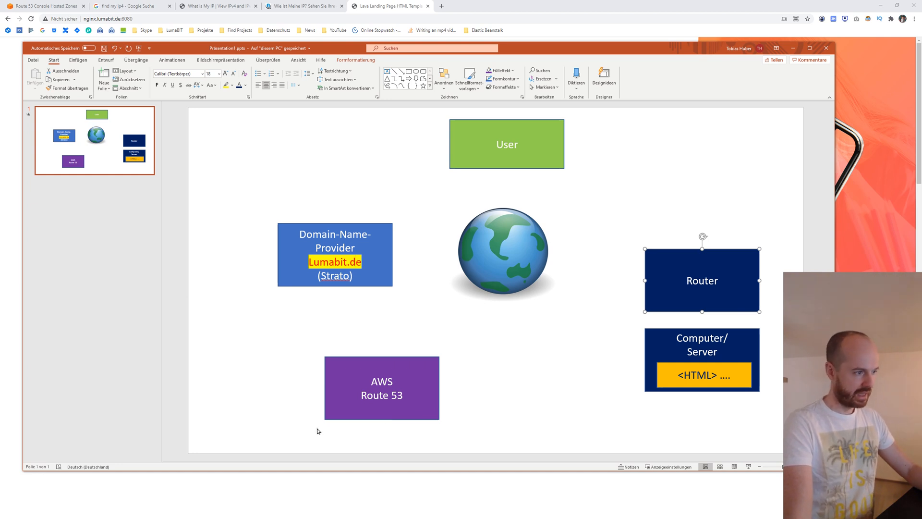
left_click(381, 388)
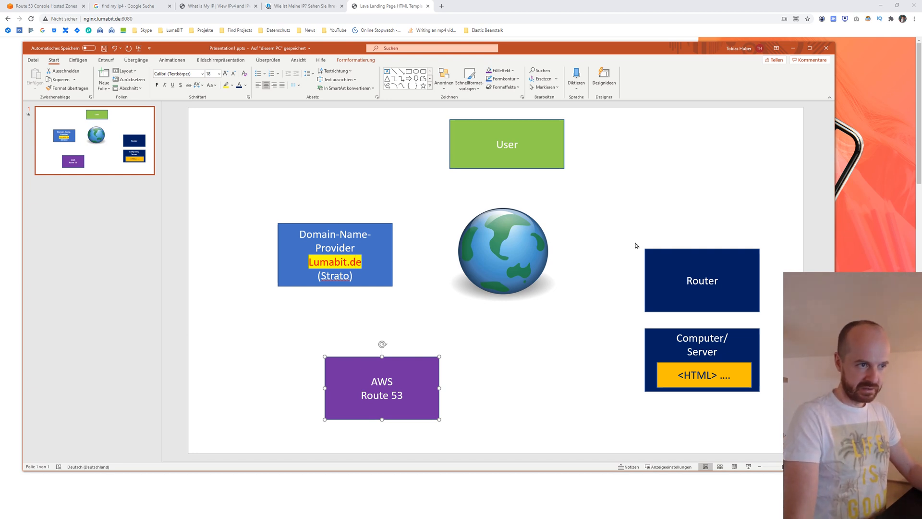
mouse_move(636, 314)
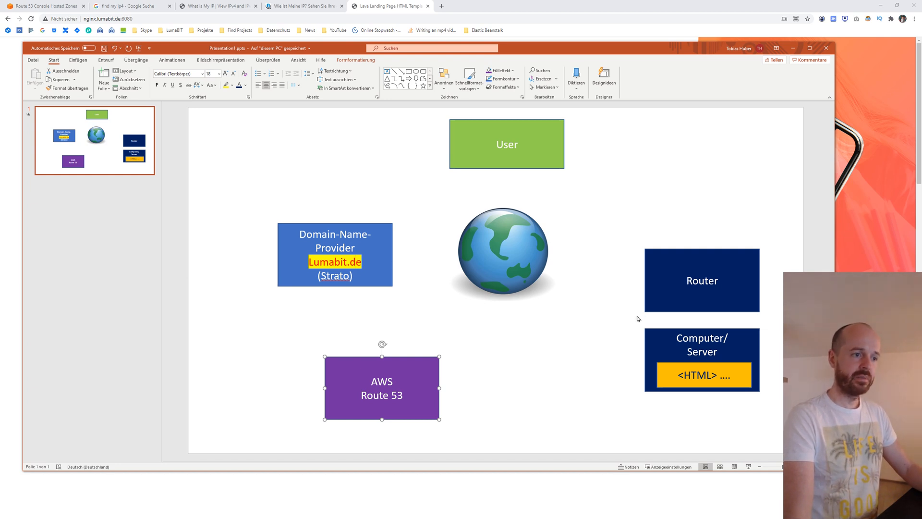
mouse_move(635, 322)
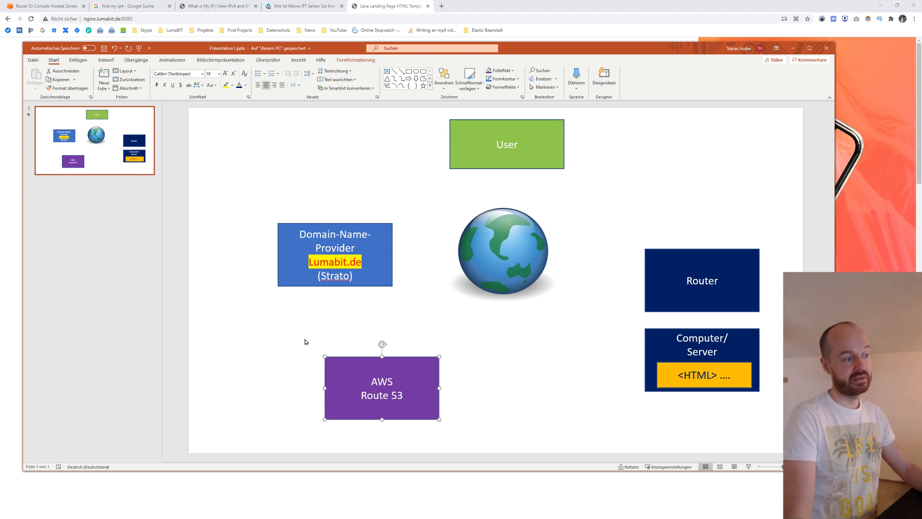
mouse_move(520, 428)
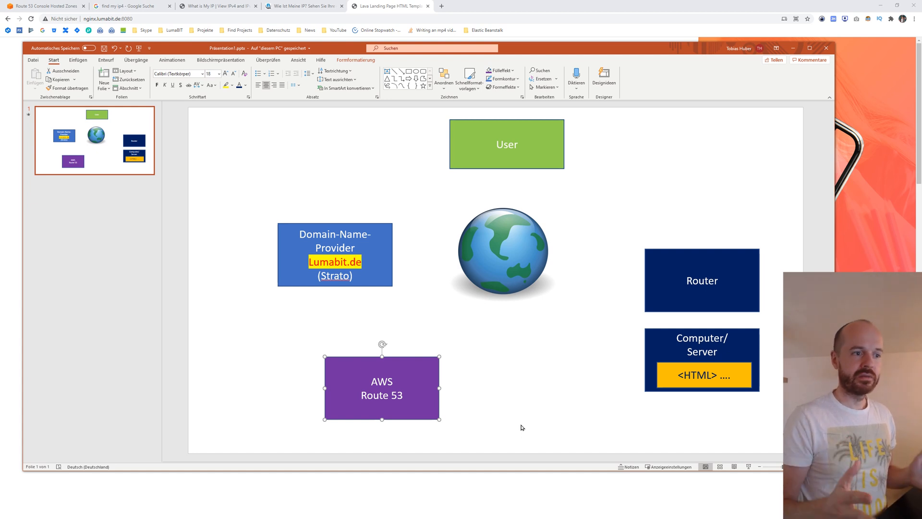
mouse_move(571, 402)
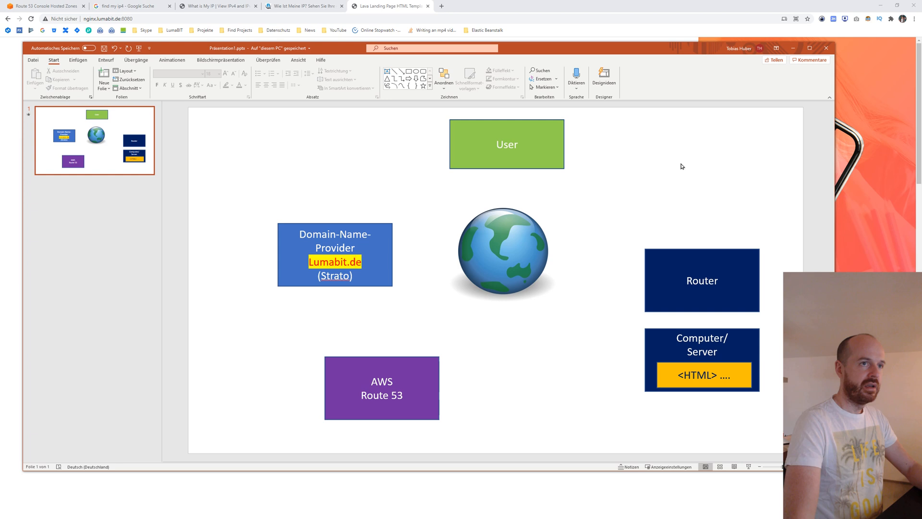
left_click(388, 5)
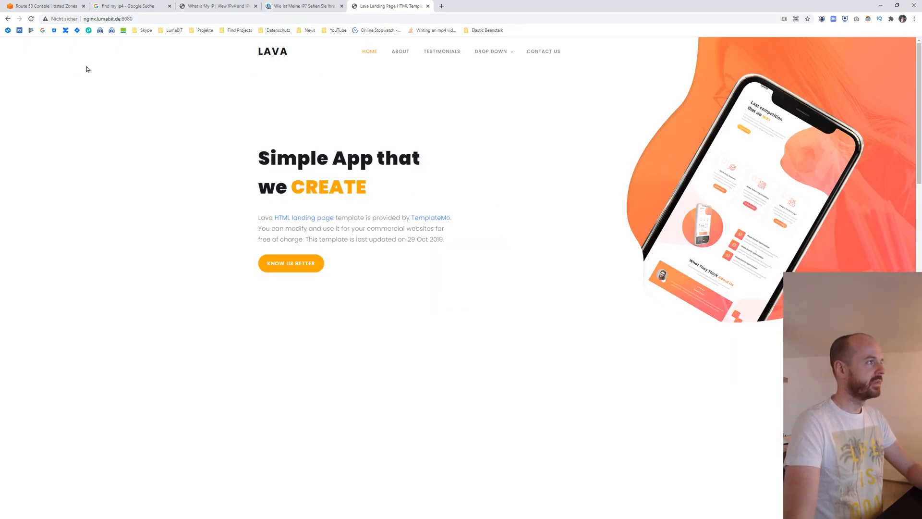
left_click(109, 18)
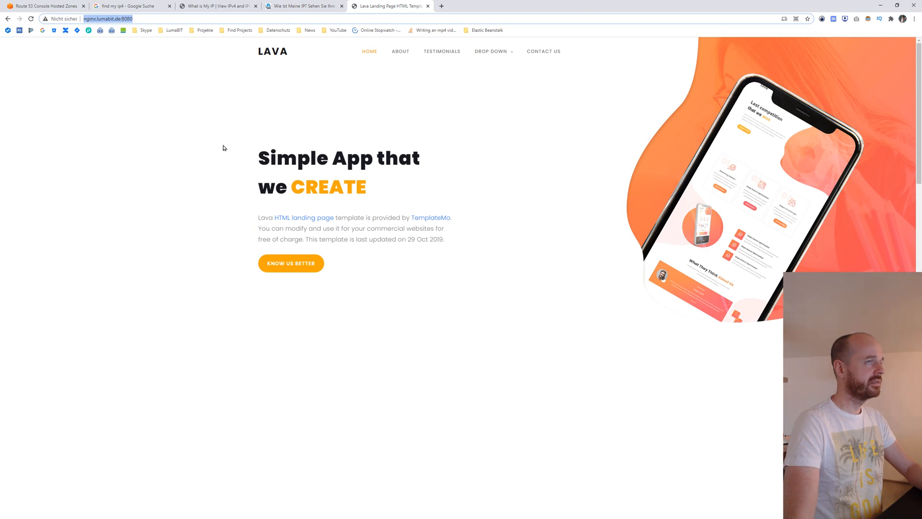
mouse_move(365, 69)
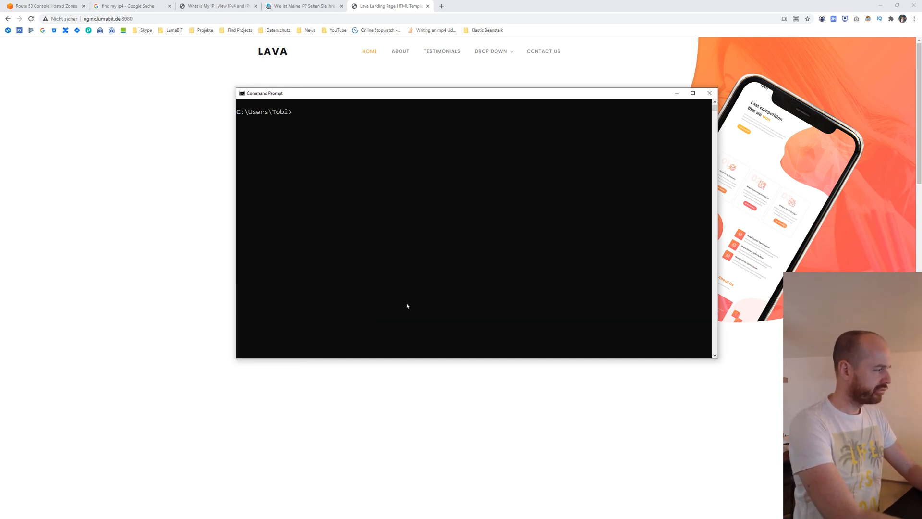
Step: Run docker run --name dyndns -it ubuntu bash to get a root shell in a new container
type("docker run")
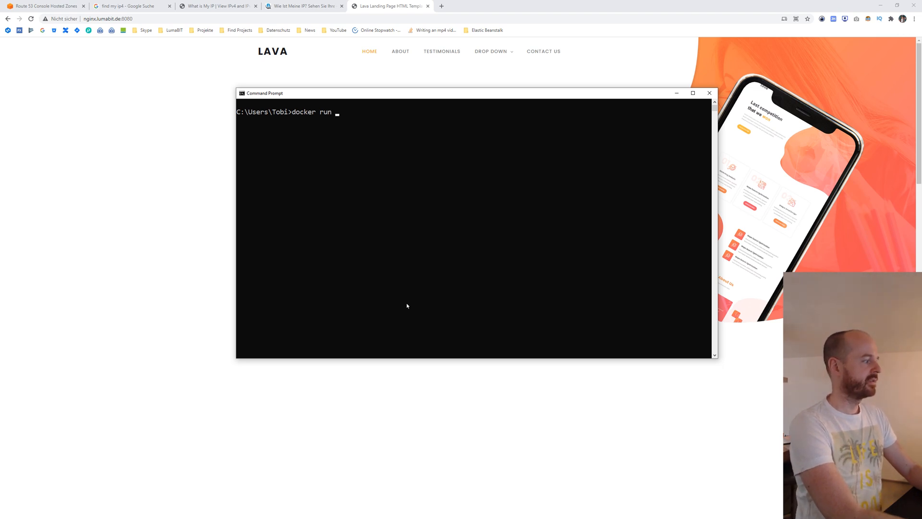
type("--name")
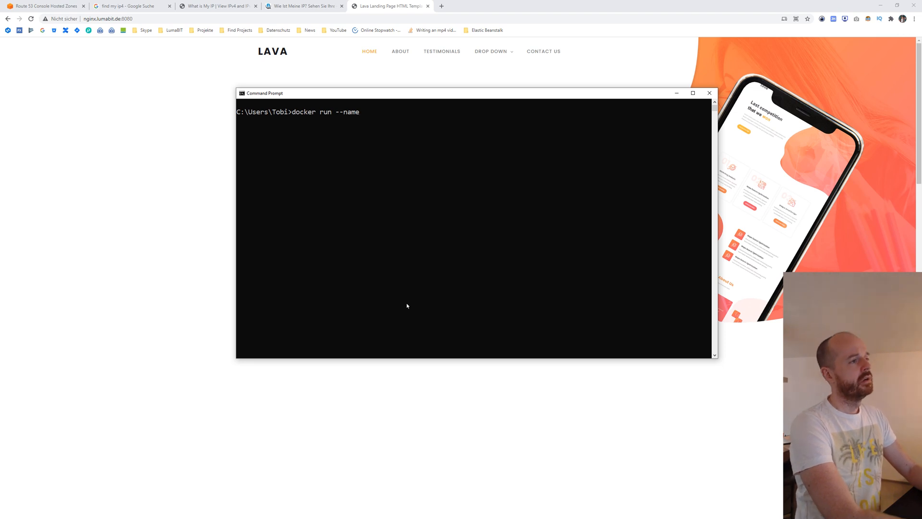
type("dyndns")
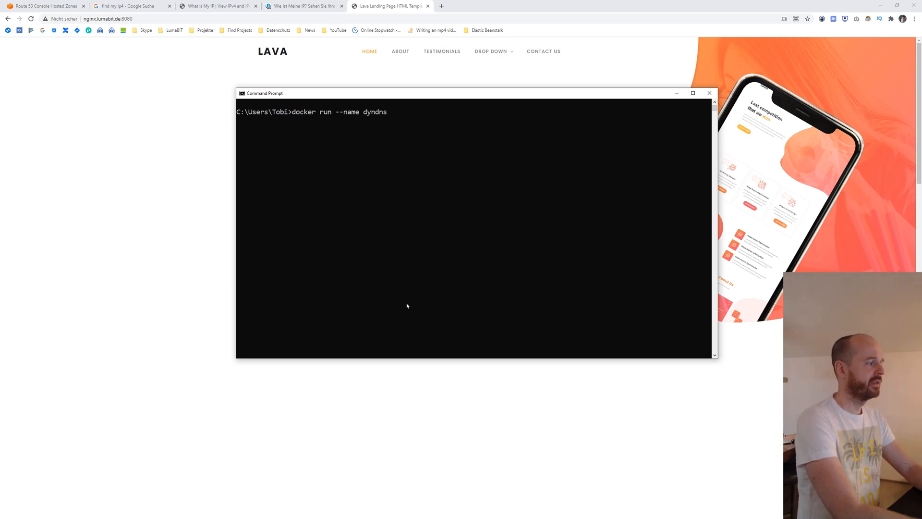
type("-it u")
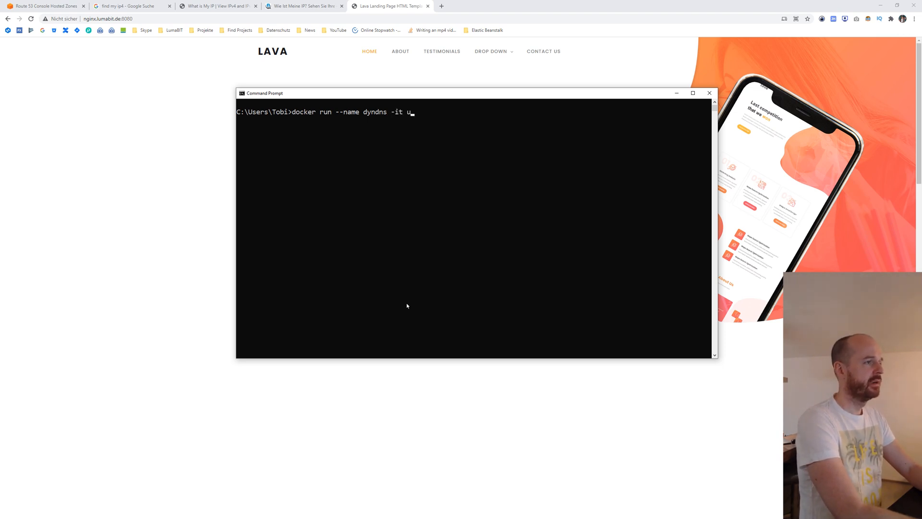
type("buntu")
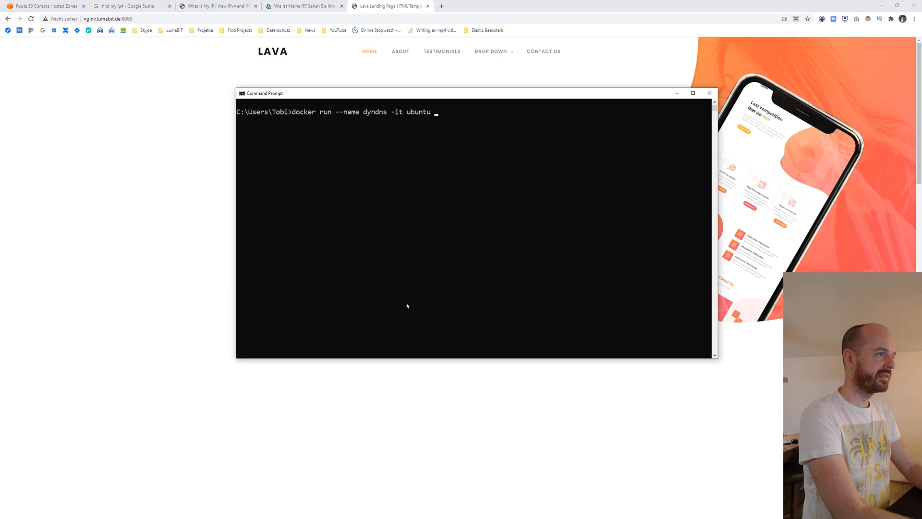
type("batch")
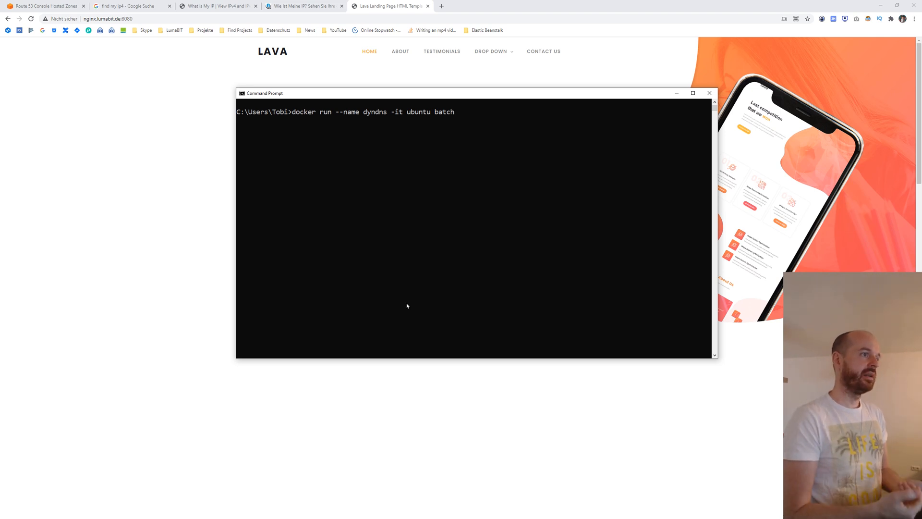
key("Backspace")
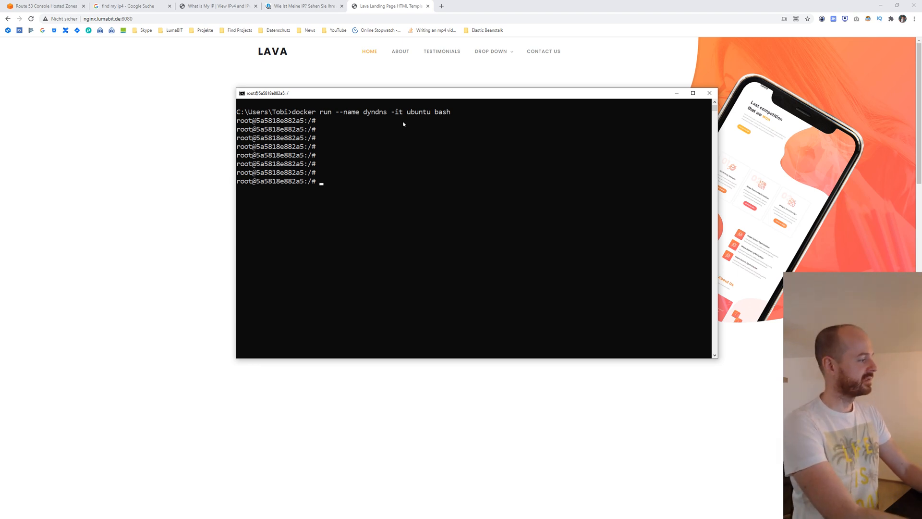
Step: Refresh the package lists with apt-get update and install curl, confirming with y
type("apt-get update")
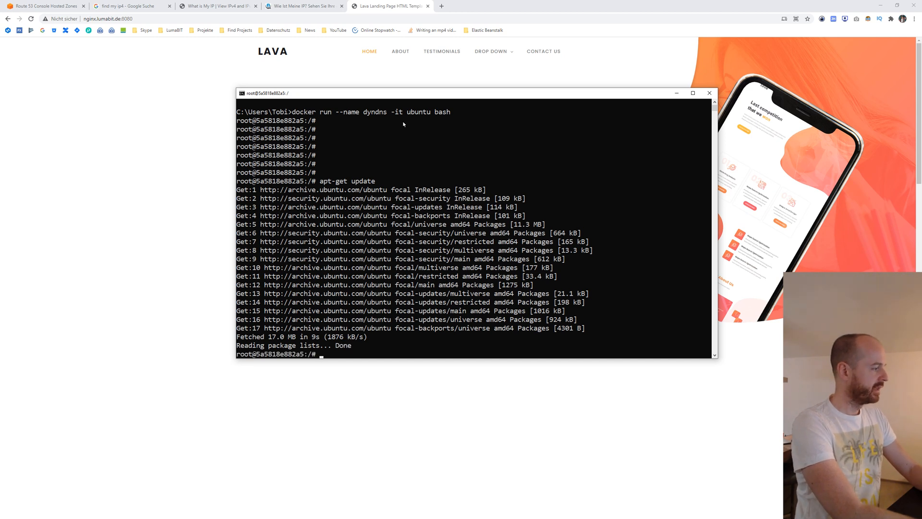
type("apt-get")
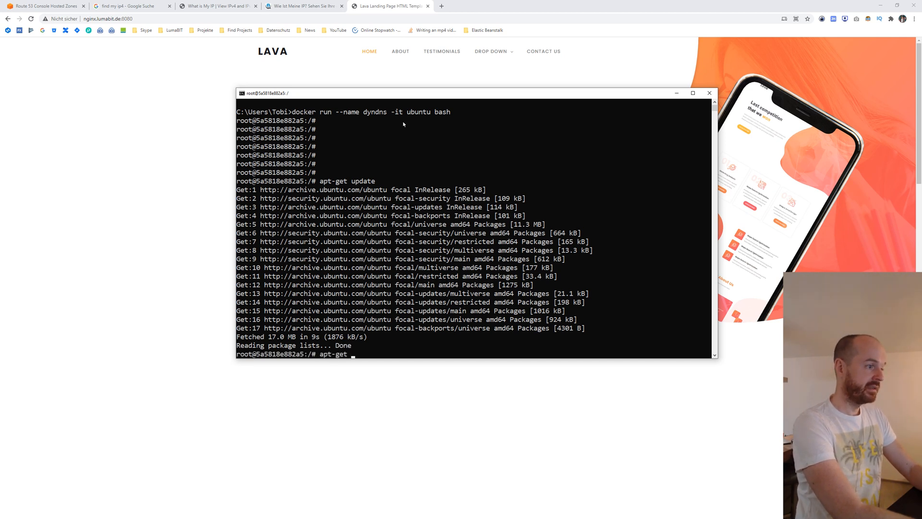
type("install")
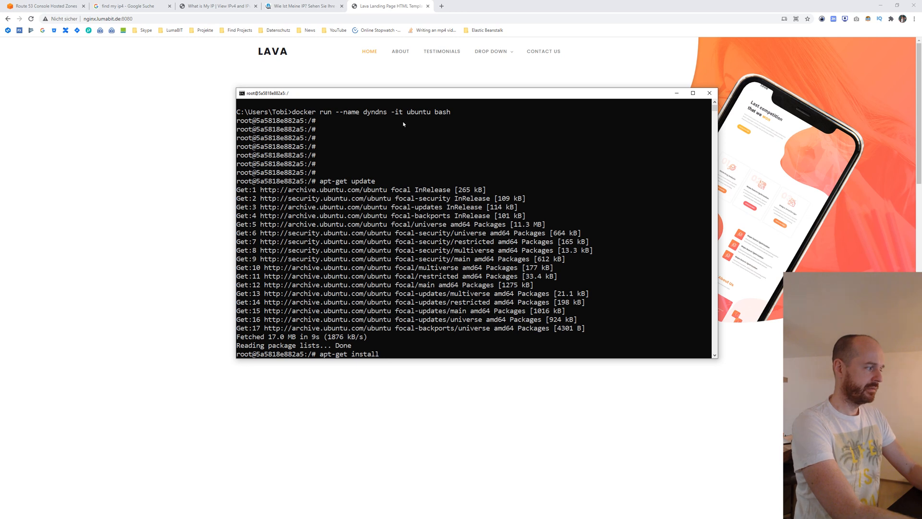
type("curl")
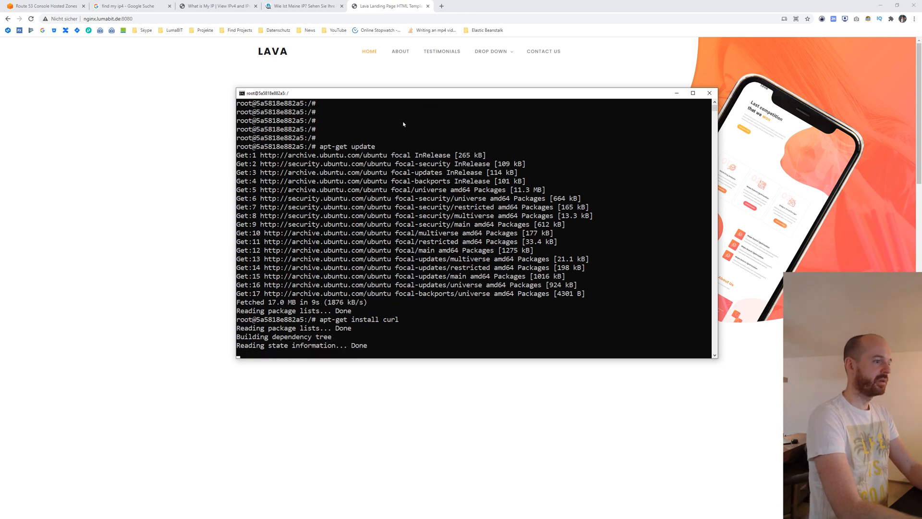
type("y")
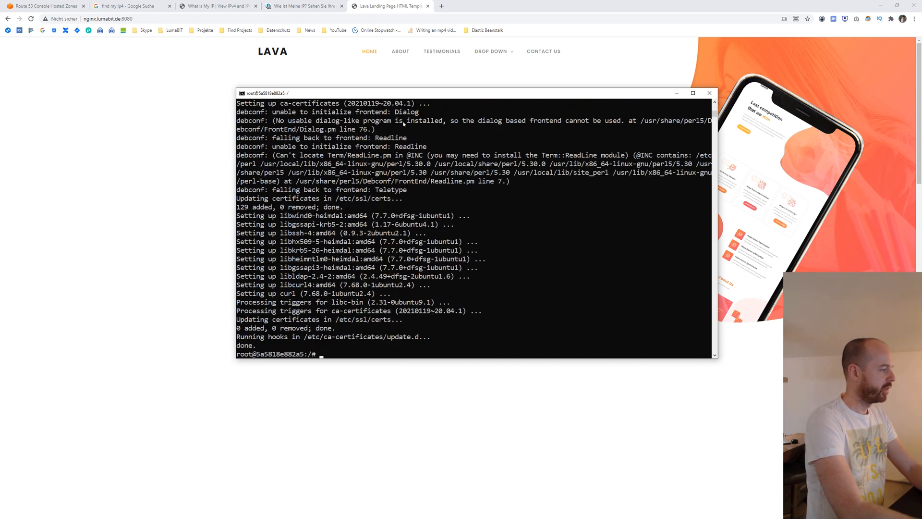
Step: Install jq with apt-get, confirming with y, then start a further package install
type("apt-get install awscli")
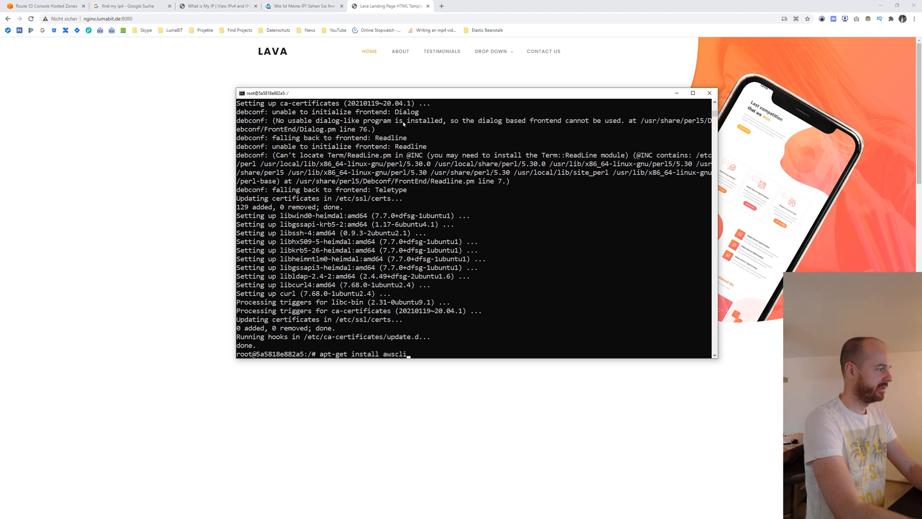
key("BackSpace")
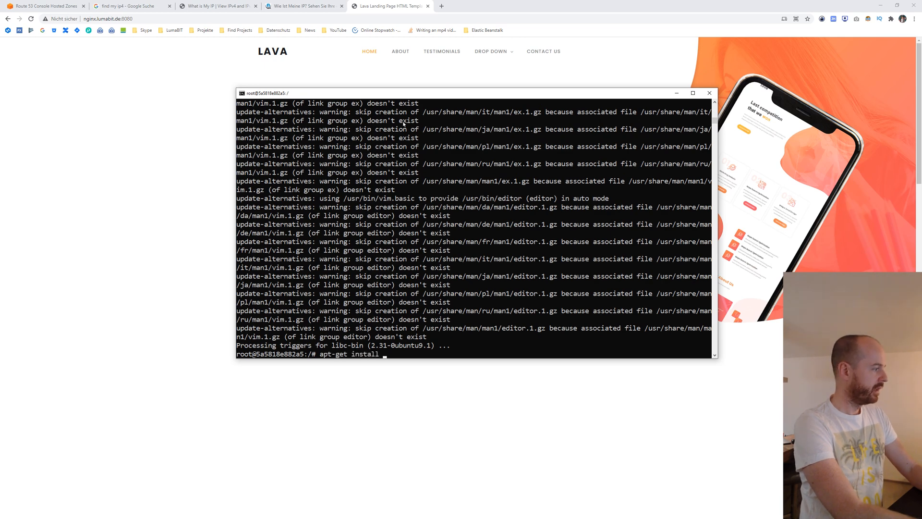
type("jq")
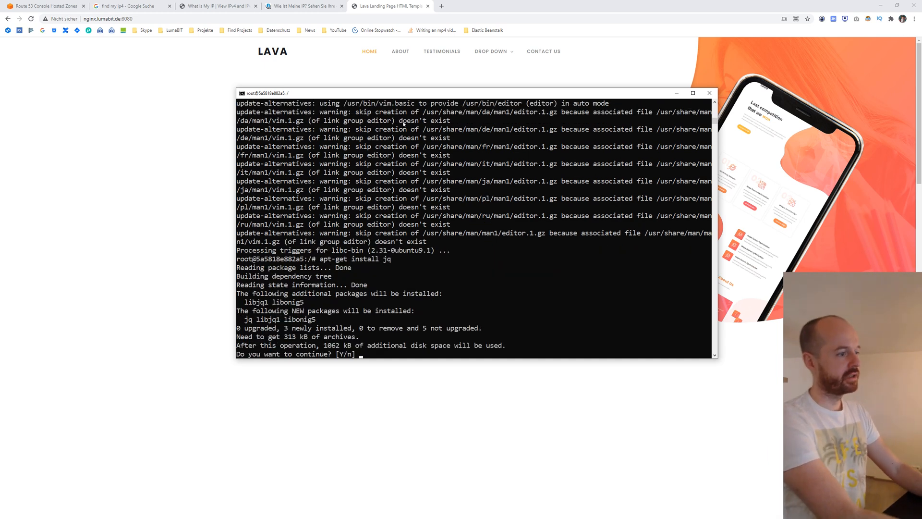
type("y")
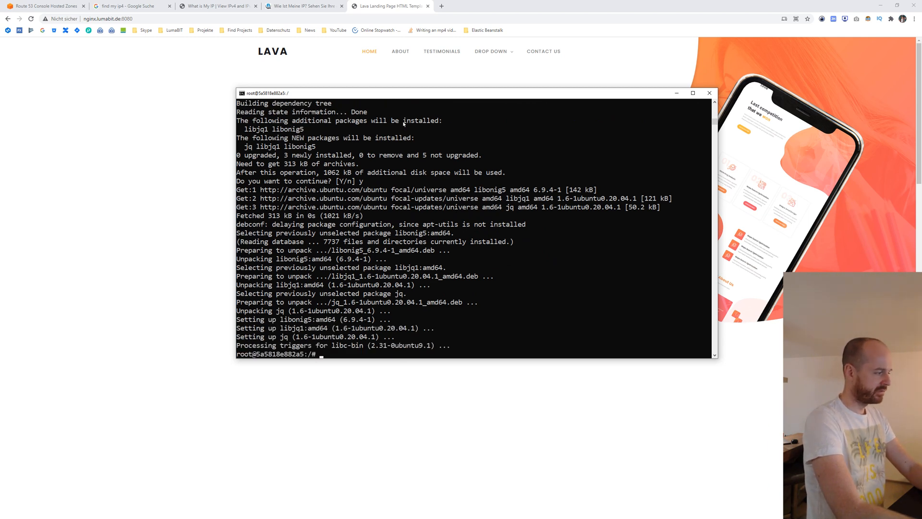
type("apt-get insta")
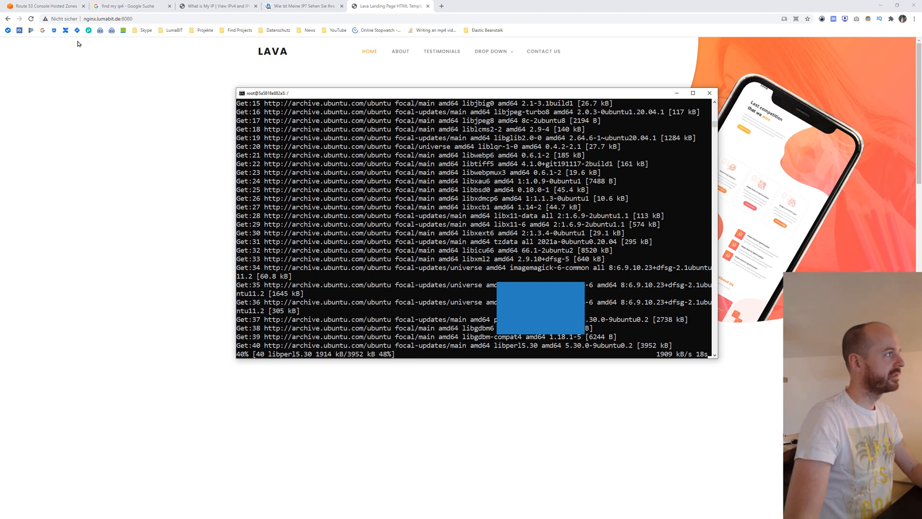
Step: Leave the Route 53 hosted zone and go to the IAM dashboard via the Services menu
left_click(44, 6)
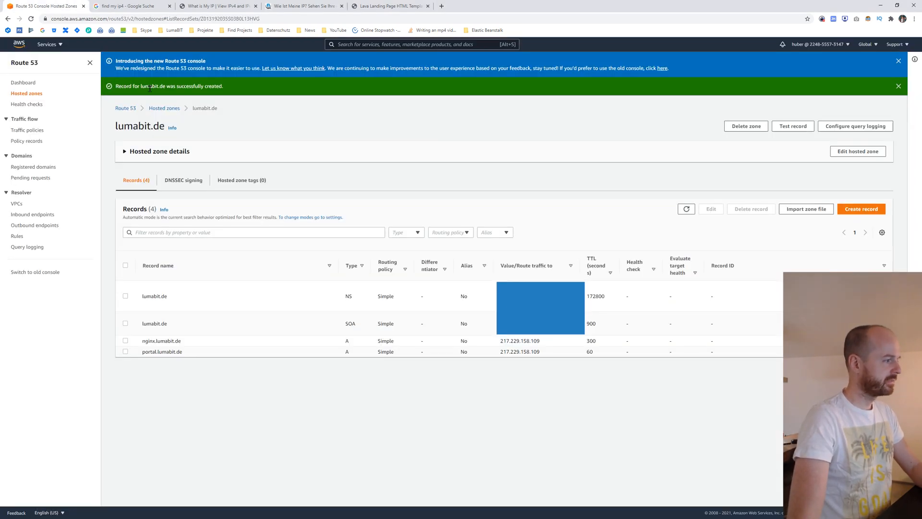
mouse_move(229, 334)
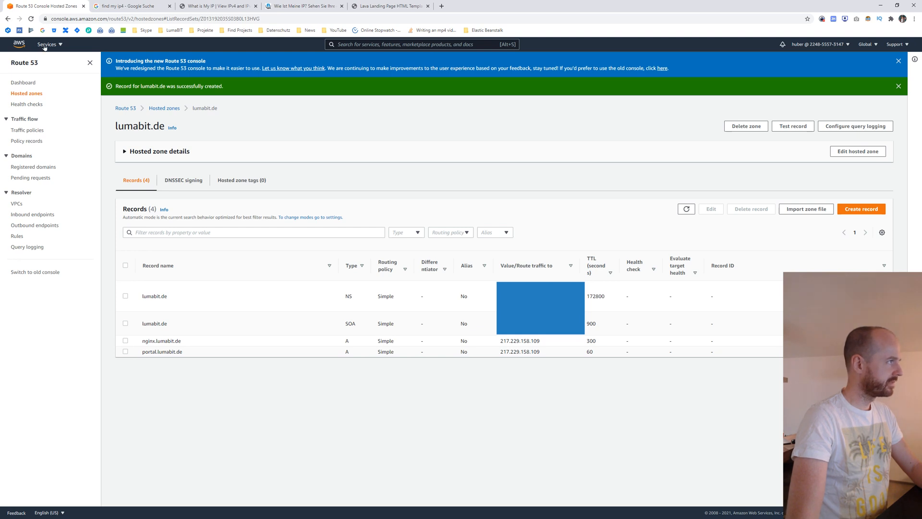
left_click(46, 44)
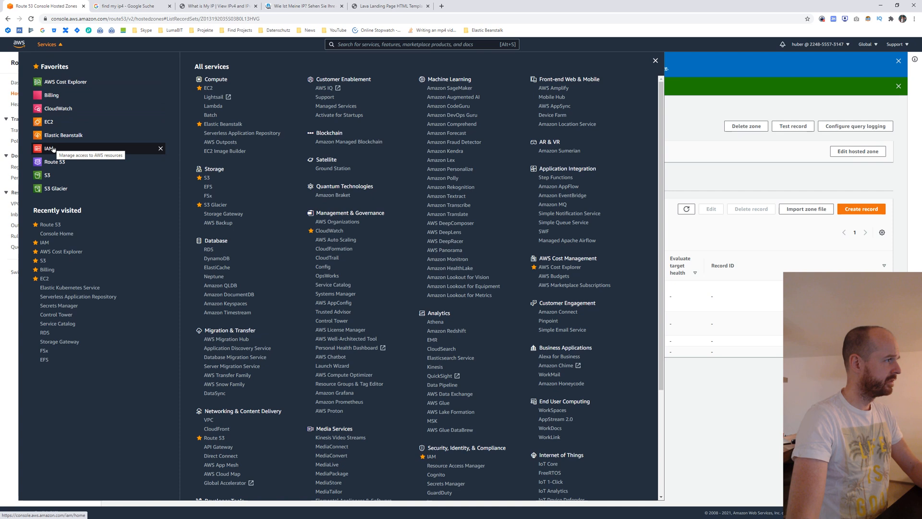
left_click(49, 148)
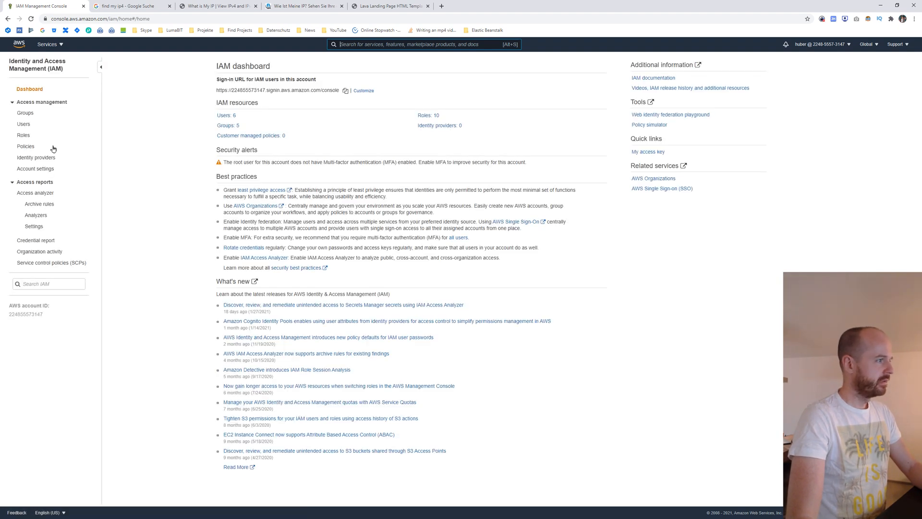
mouse_move(23, 124)
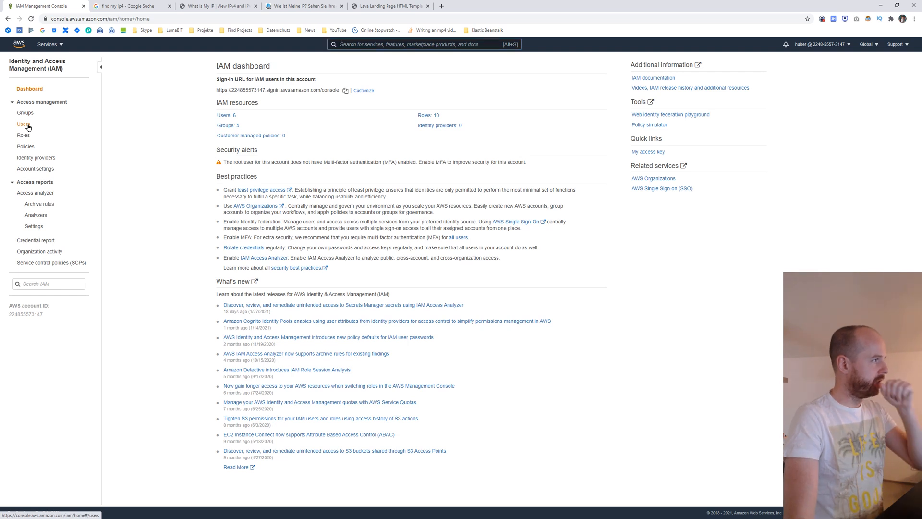
Step: Go to the IAM Users list and begin adding a new user
left_click(24, 124)
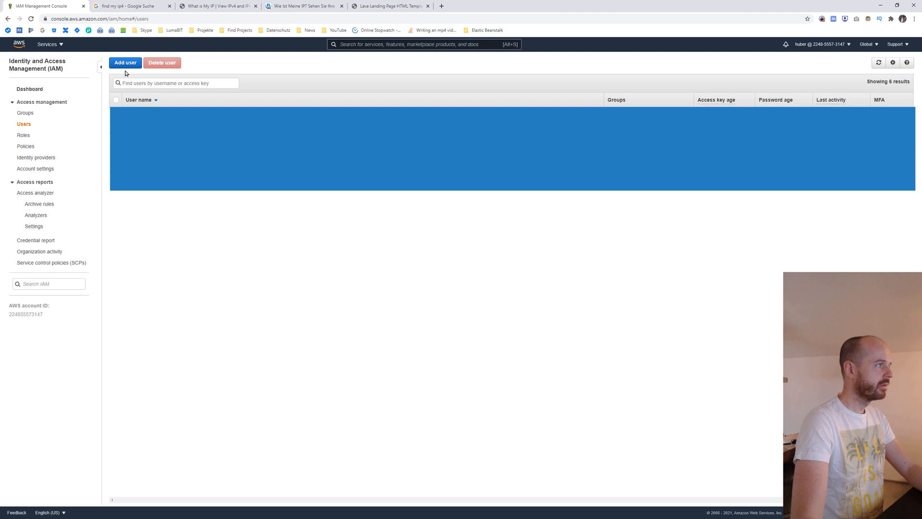
left_click(125, 63)
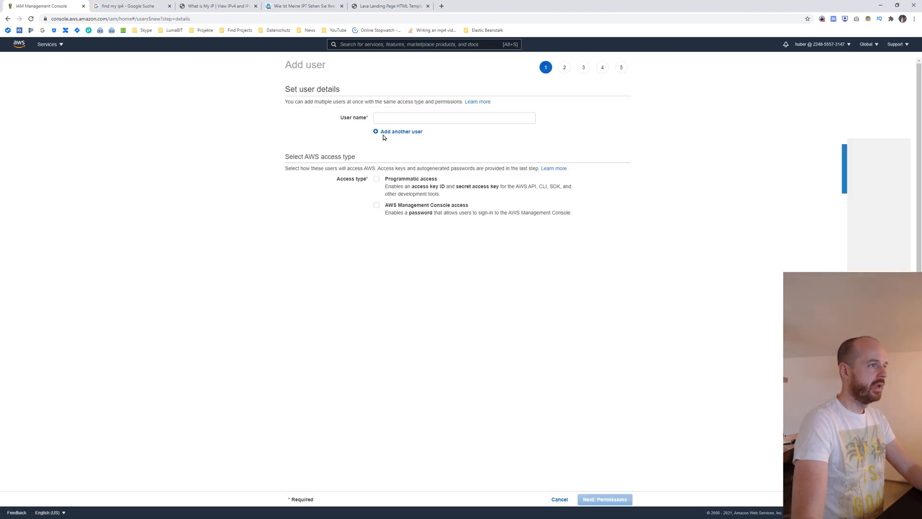
Step: Name the user nginx with programmatic access and continue to the permissions step
left_click(454, 118)
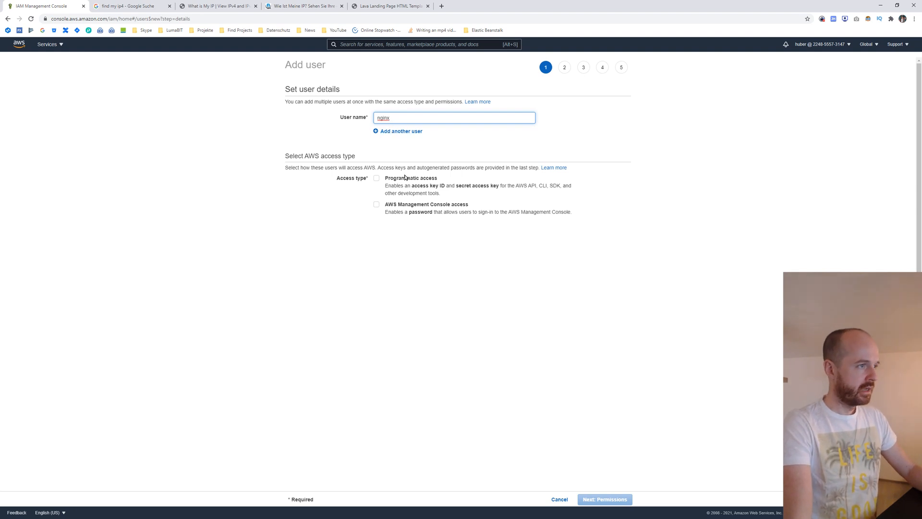
left_click(376, 177)
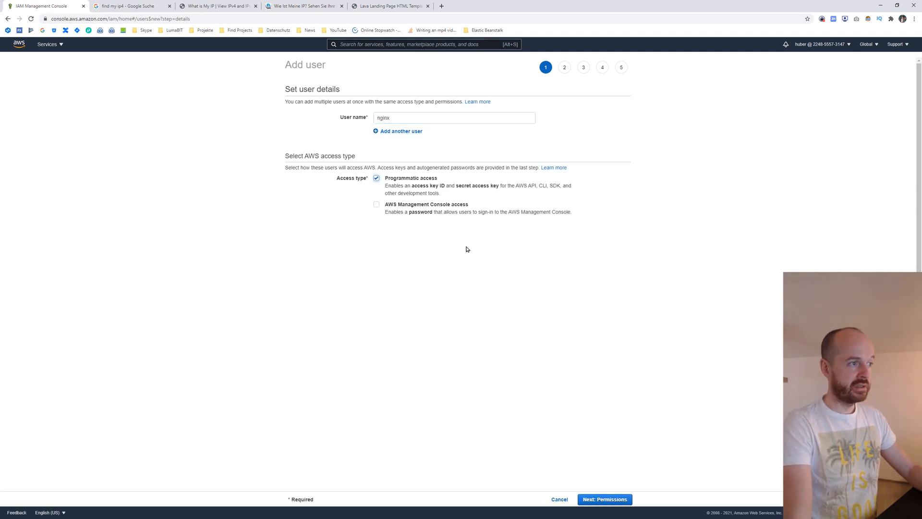
mouse_move(605, 499)
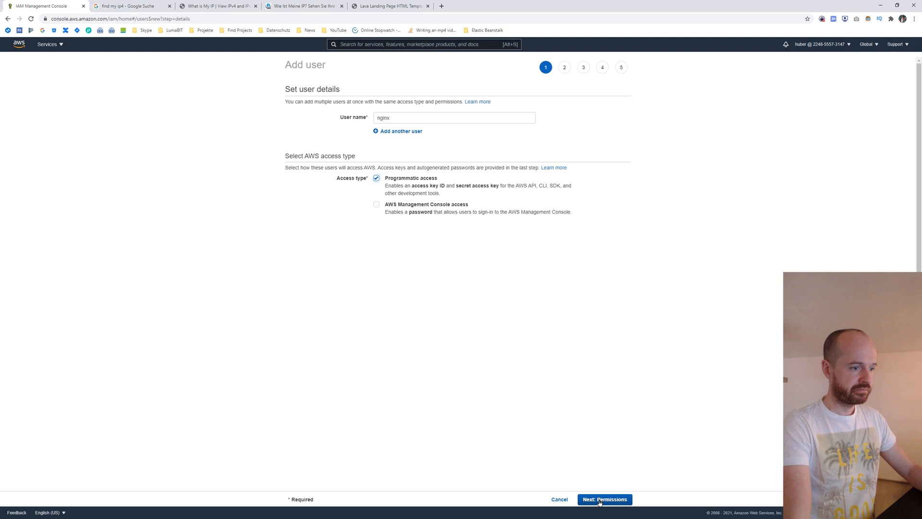
left_click(604, 499)
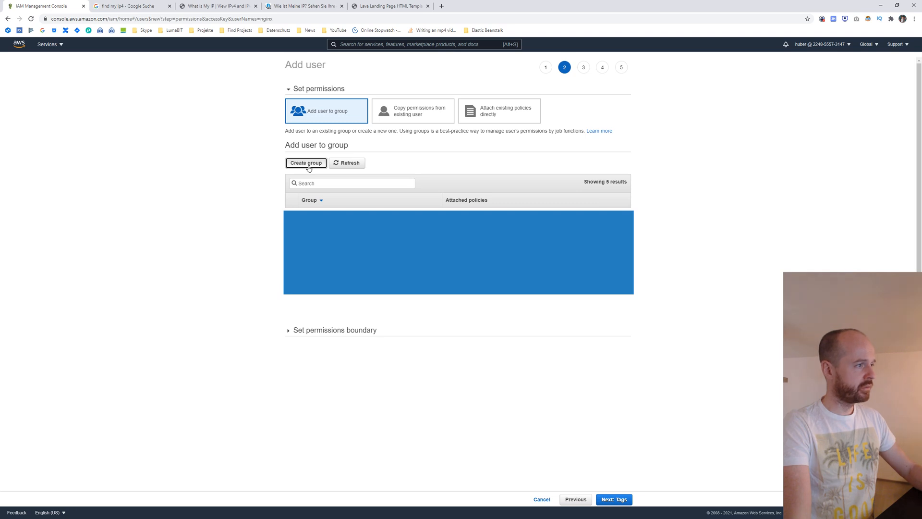
Step: Start a new group named route53 and refresh the policy list
left_click(306, 163)
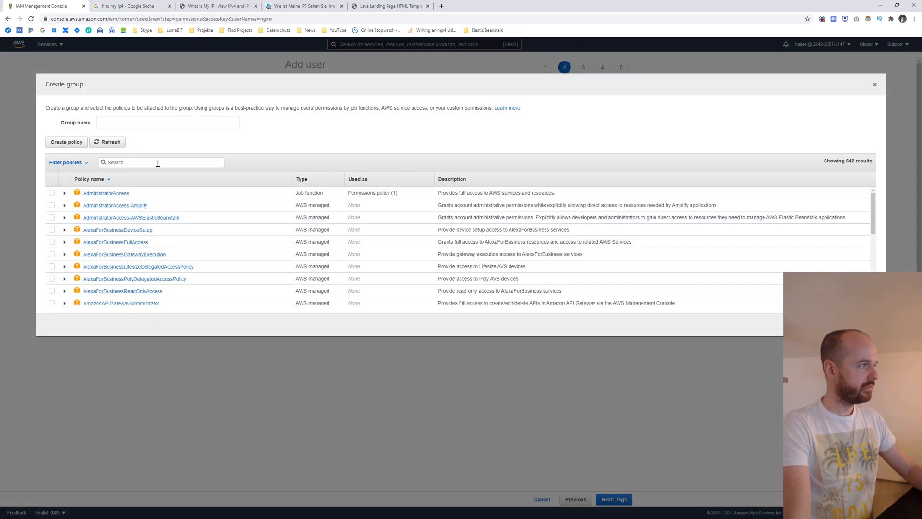
type("route53")
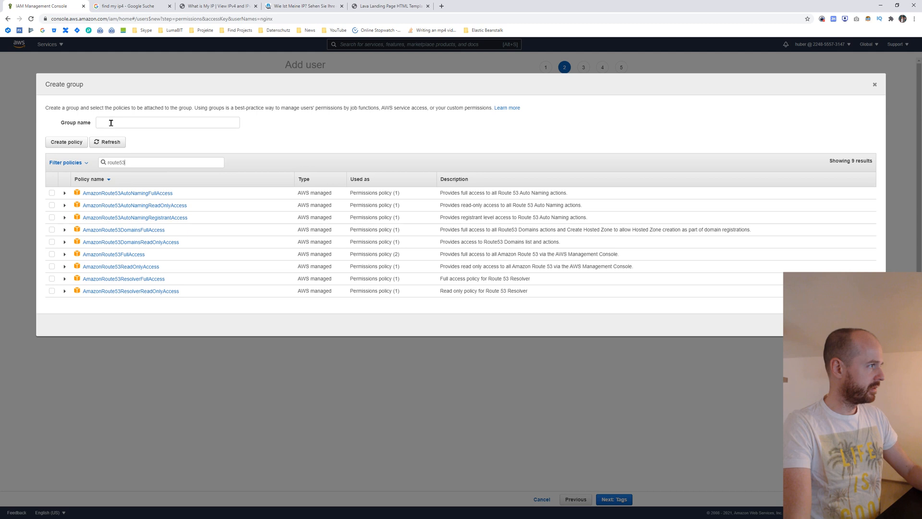
type("route53")
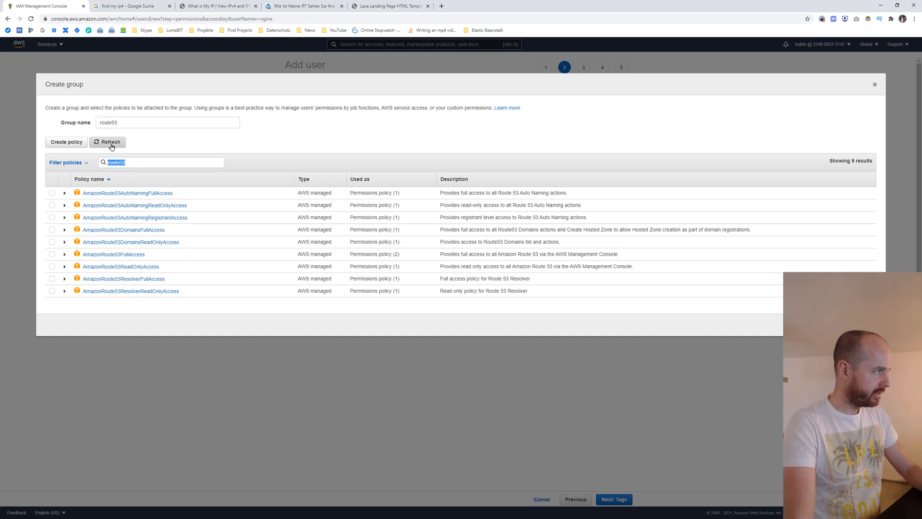
left_click(107, 142)
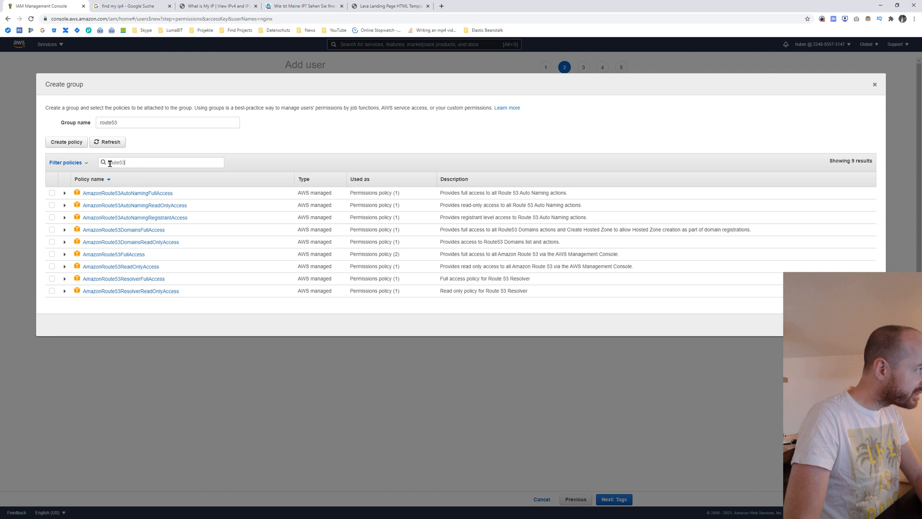
Step: Filter policies by route53 and tick all the Route 53 managed policies for the group
left_click(160, 163)
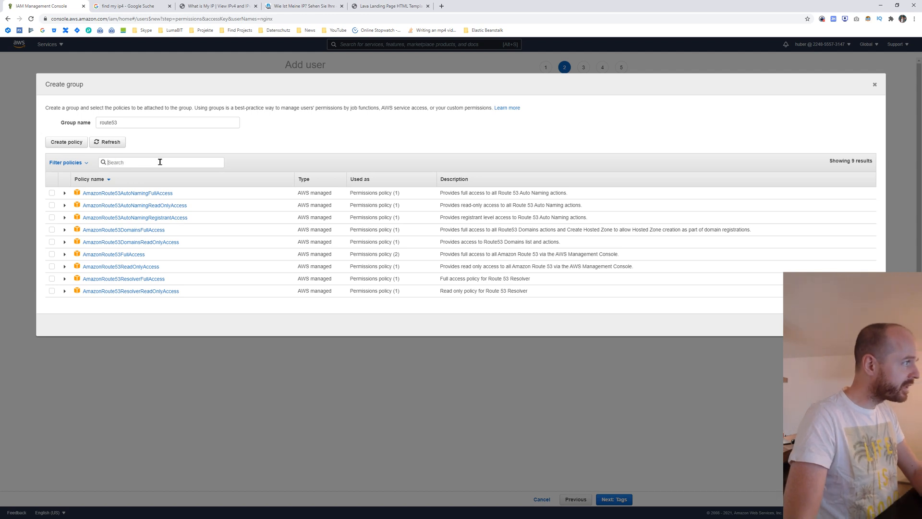
type("rd")
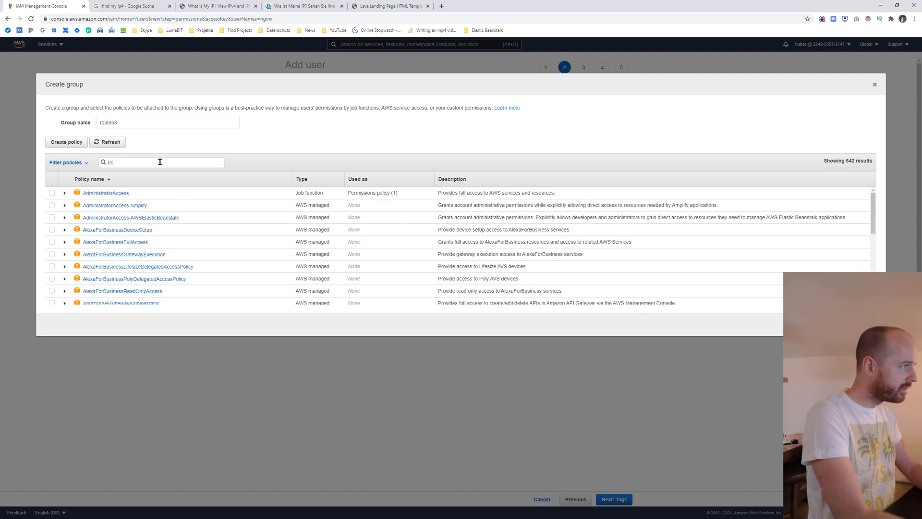
type("oute53")
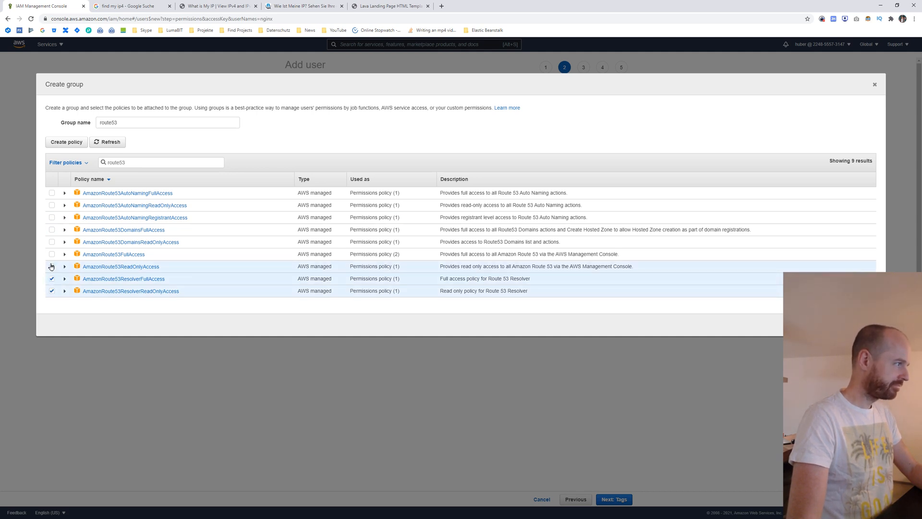
left_click(52, 254)
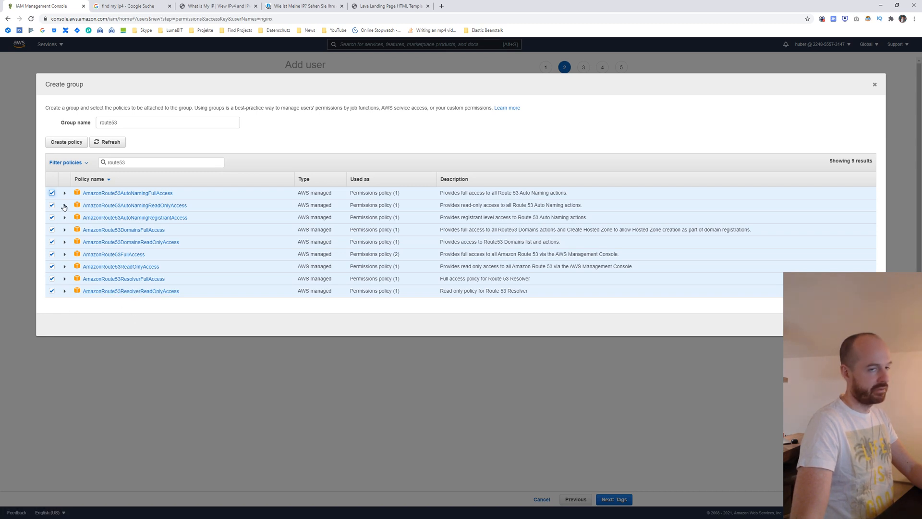
mouse_move(137, 192)
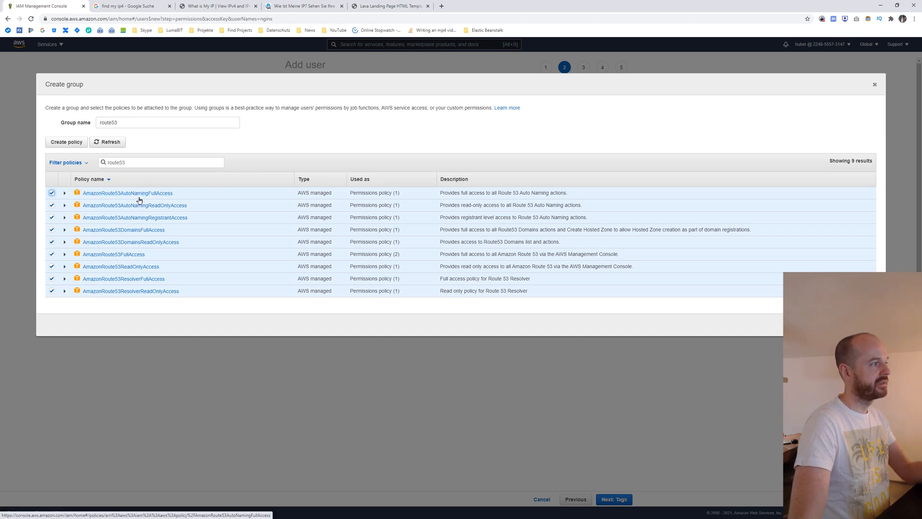
mouse_move(135, 205)
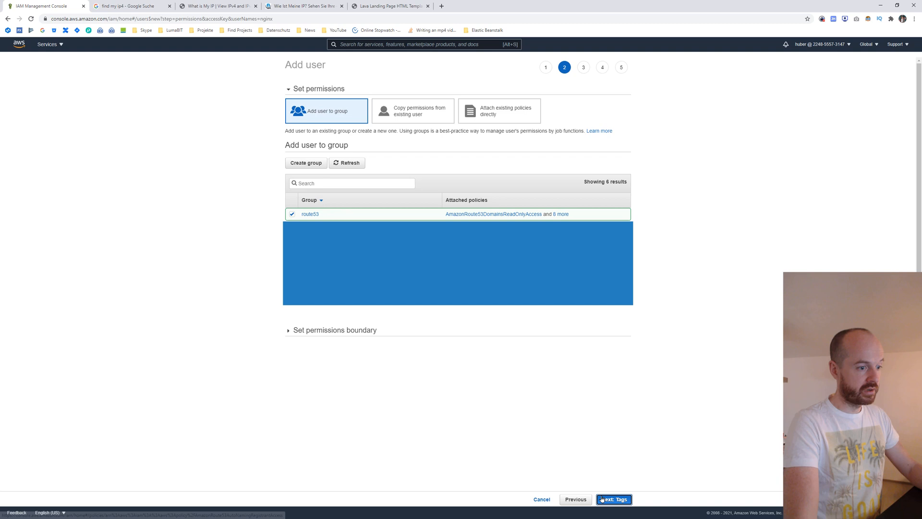
Step: Skip tags, review and create the nginx user so its access key credentials appear
left_click(613, 500)
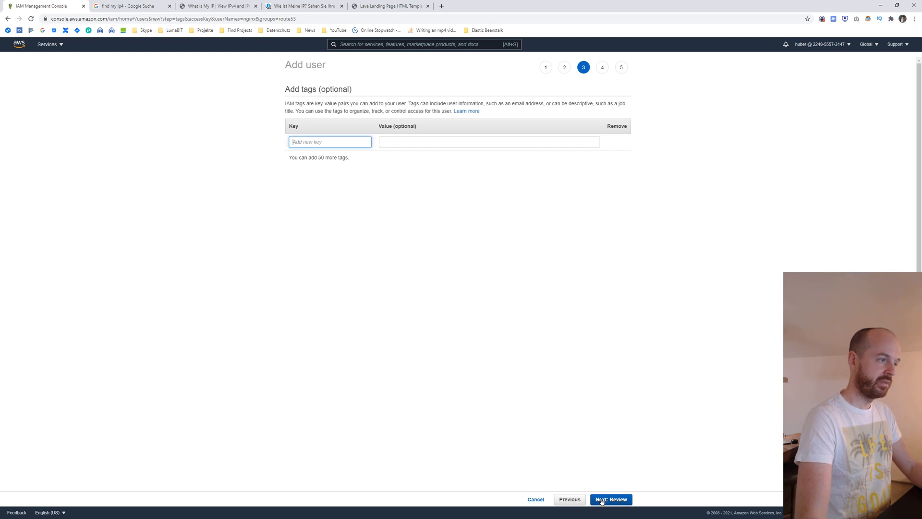
left_click(610, 498)
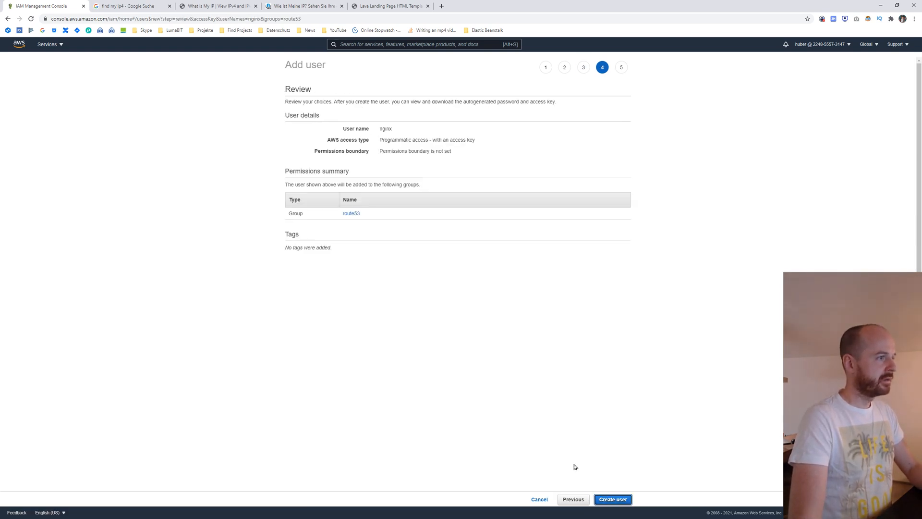
double_click(386, 128)
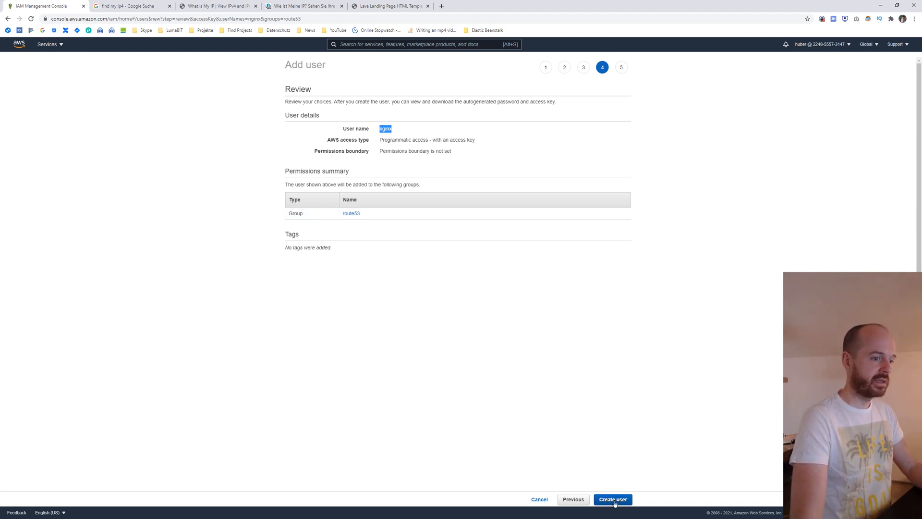
left_click(612, 498)
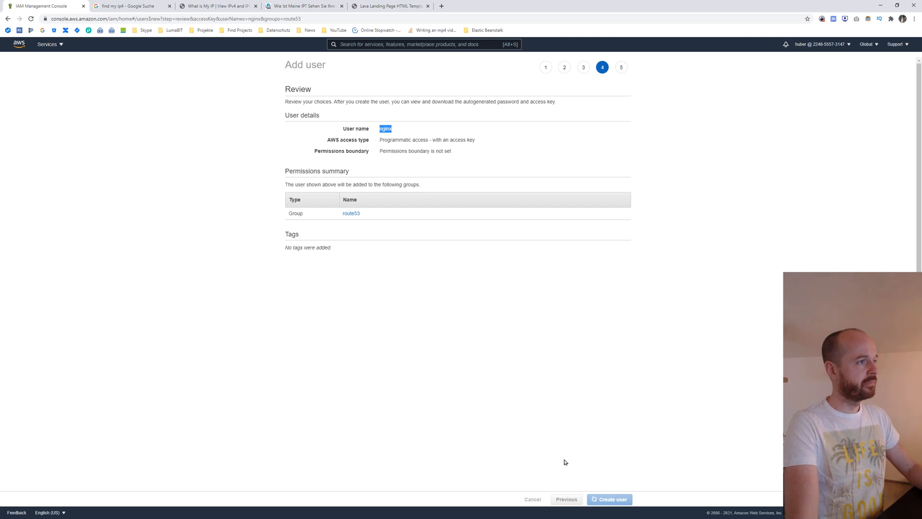
left_click(609, 499)
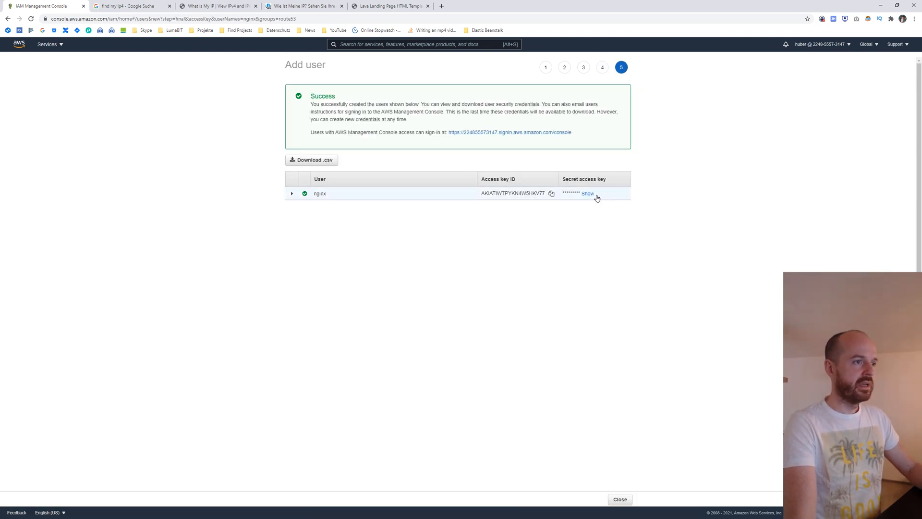
Step: Select and copy the nginx user's new access key ID
double_click(512, 193)
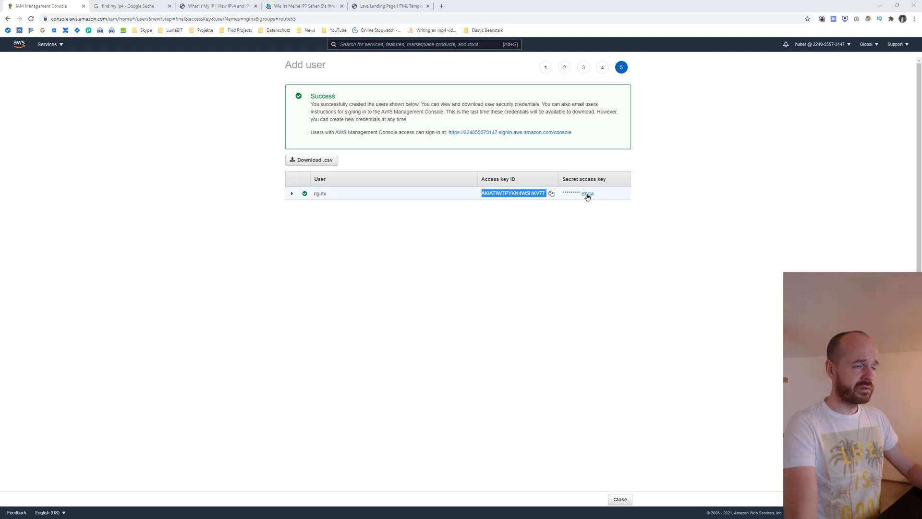
right_click(593, 194)
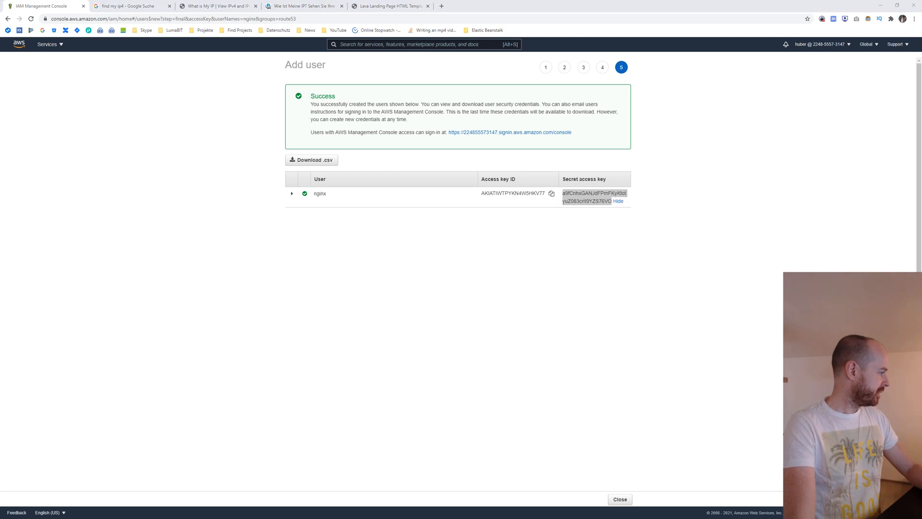
mouse_move(461, 194)
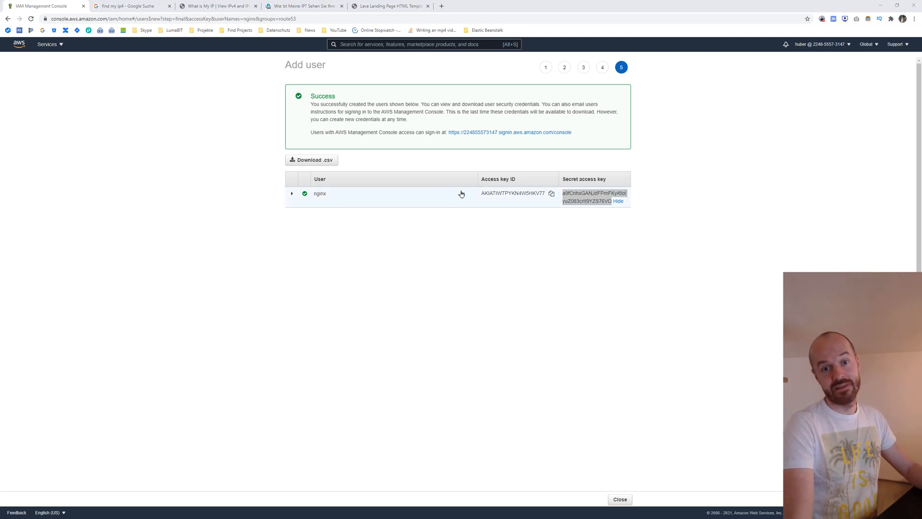
mouse_move(483, 195)
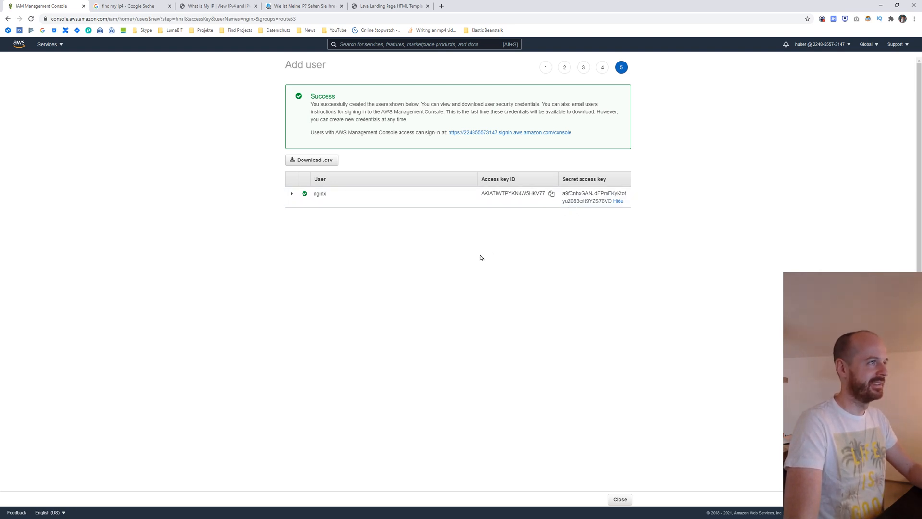
mouse_move(427, 224)
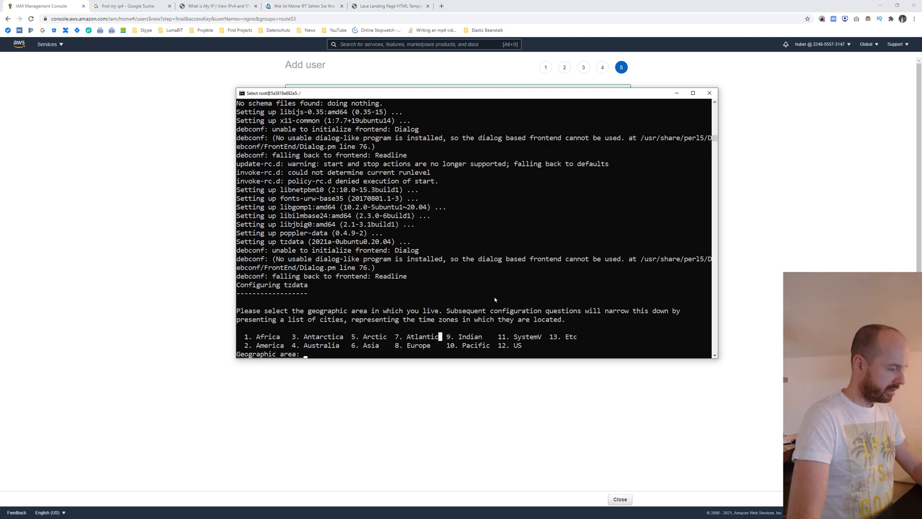
Step: Answer the tzdata prompts with 8 (Europe) and 7 (Berlin)
type("8")
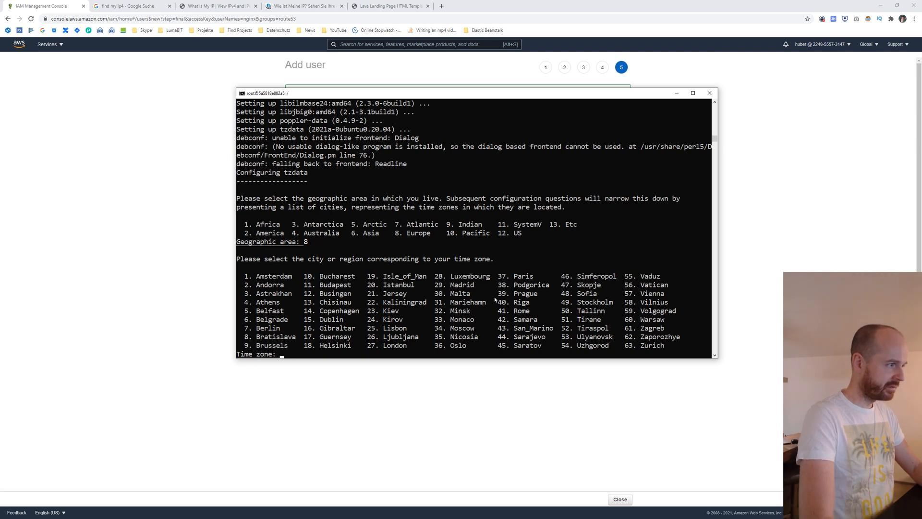
type("7")
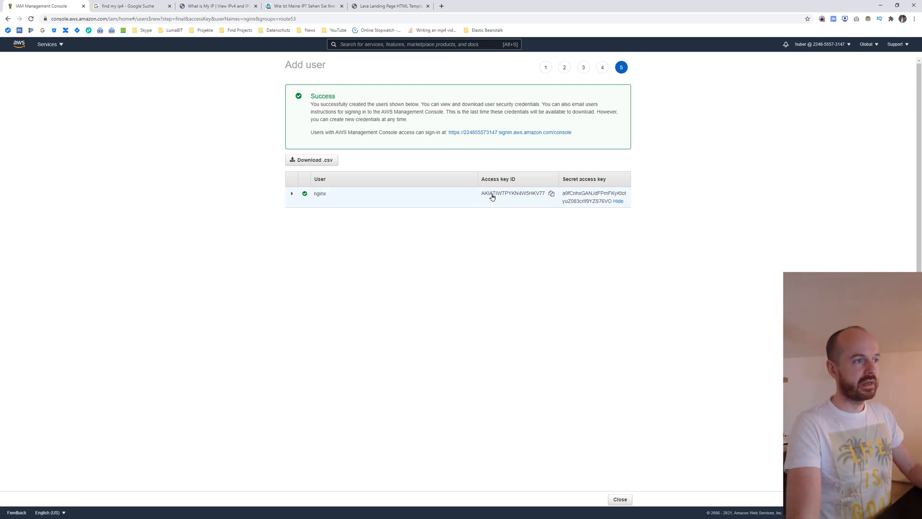
mouse_move(587, 198)
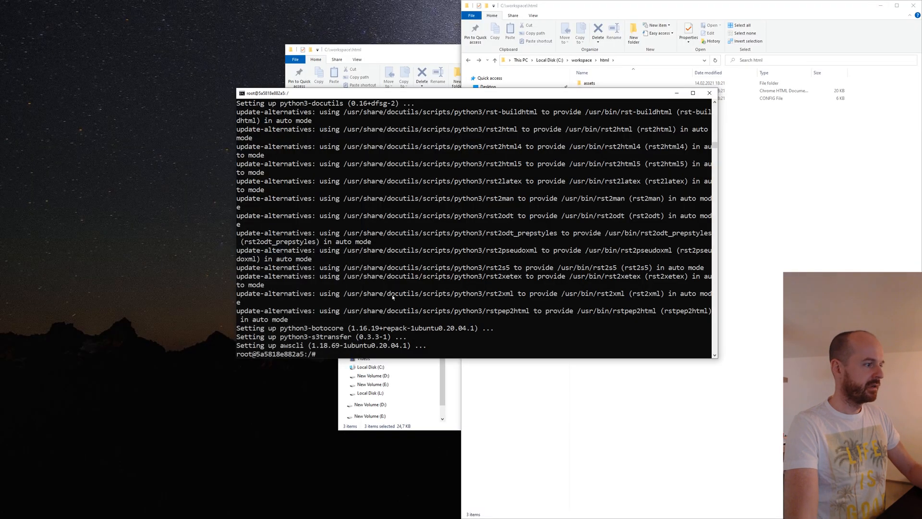
mouse_move(364, 353)
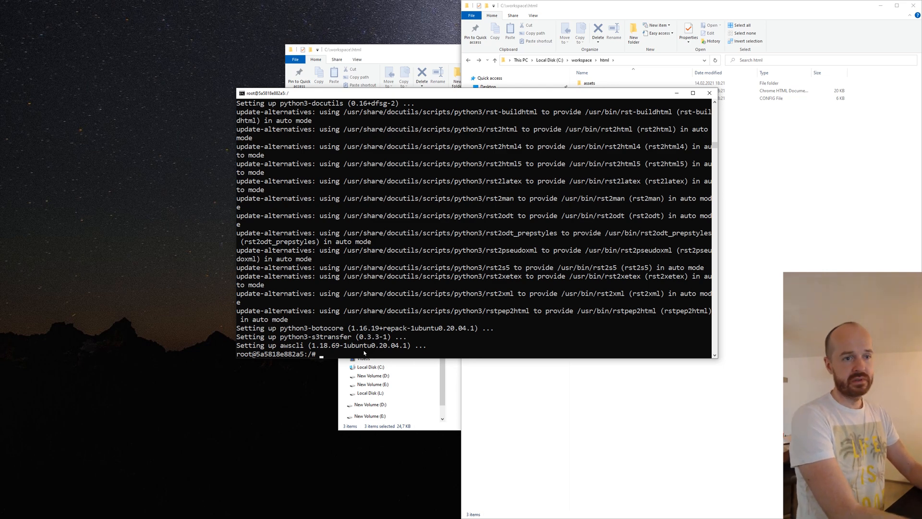
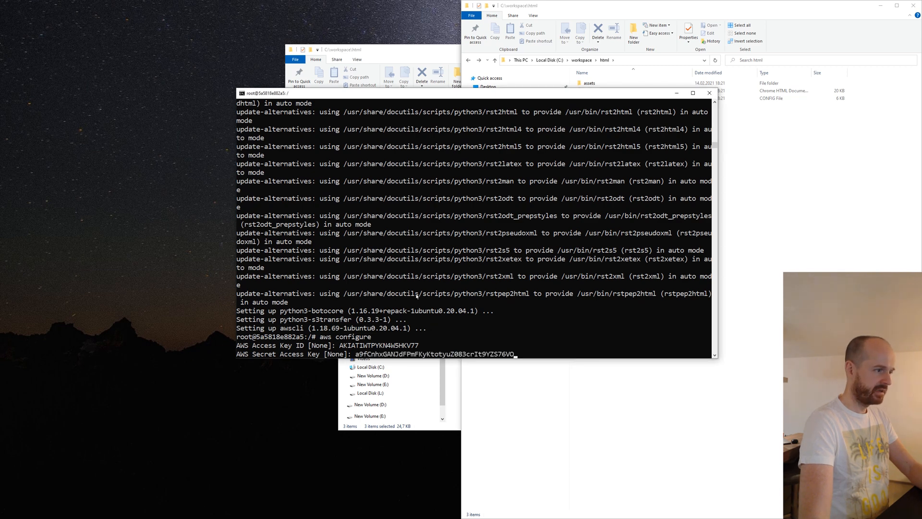
Step: Configure the AWS CLI with the nginx user's access key ID and secret access key via aws configure
key("enter")
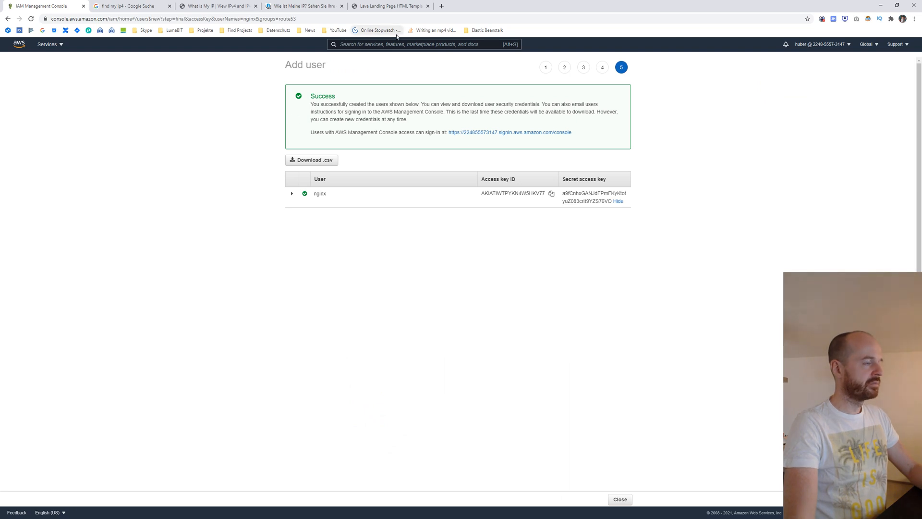
Step: Read through the update_dns.sh gist and pick out the example.com. value in its NAME variable
left_click(527, 6)
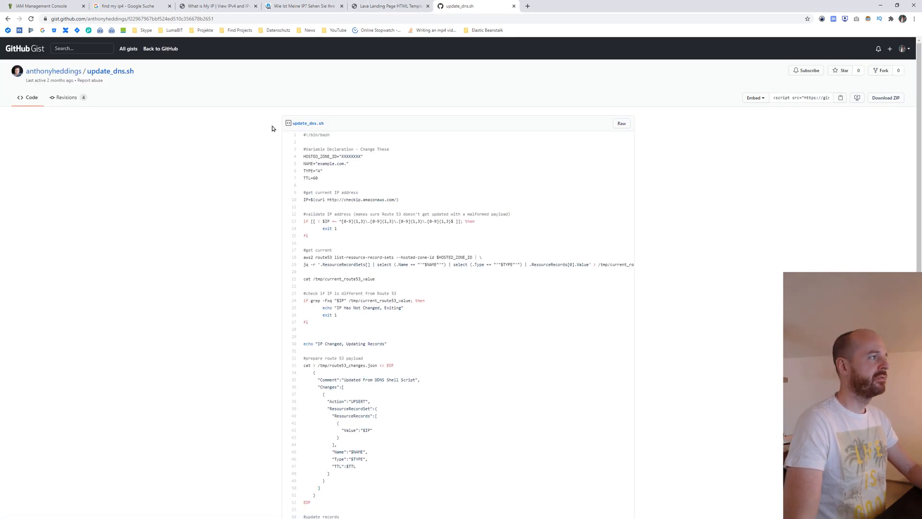
mouse_move(89, 107)
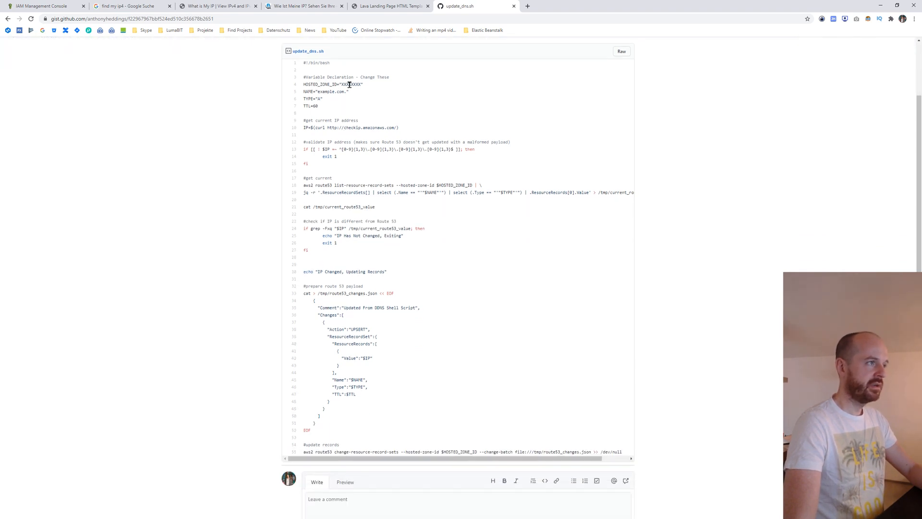
double_click(351, 84)
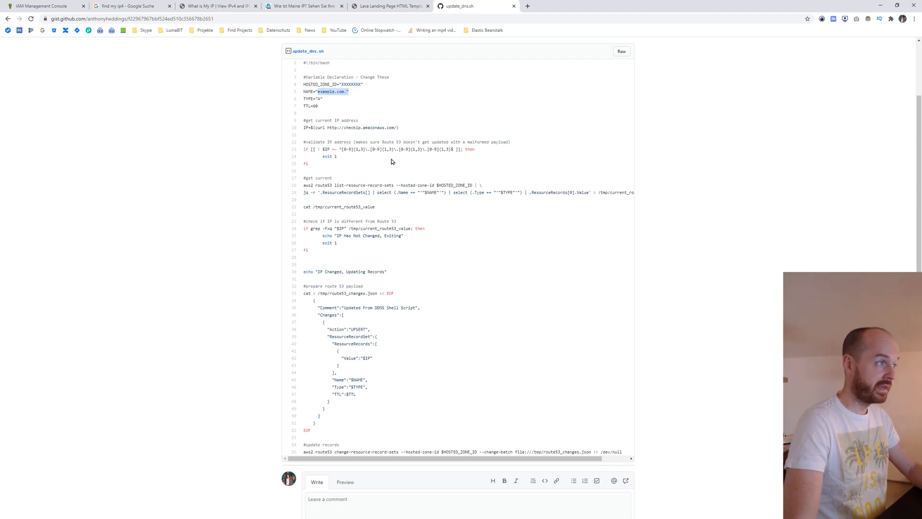
mouse_move(361, 152)
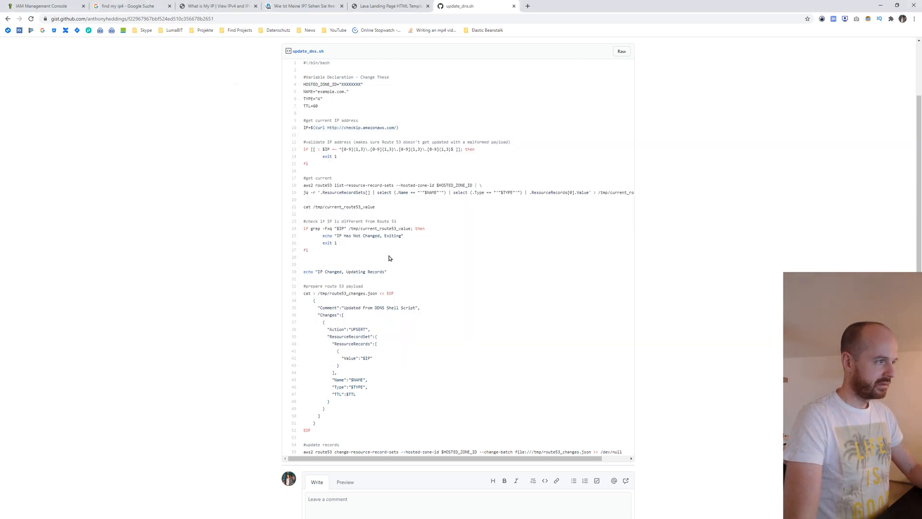
mouse_move(402, 252)
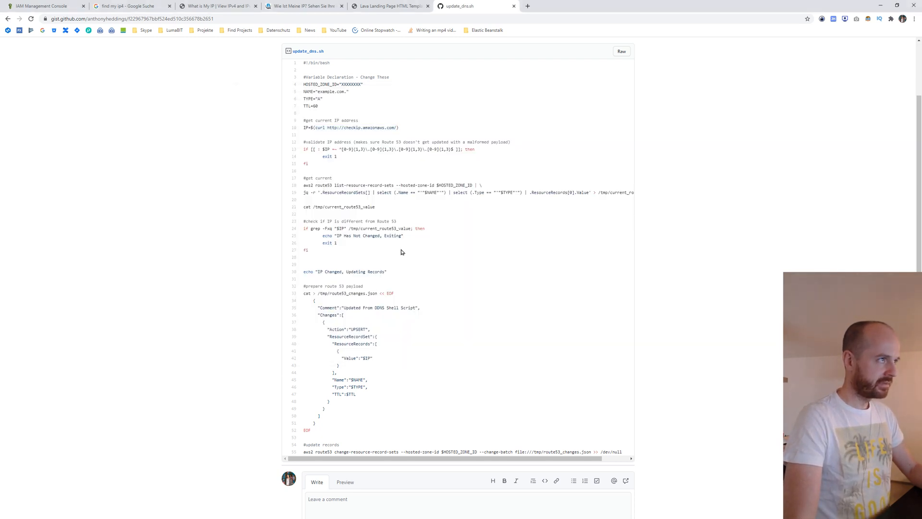
mouse_move(337, 214)
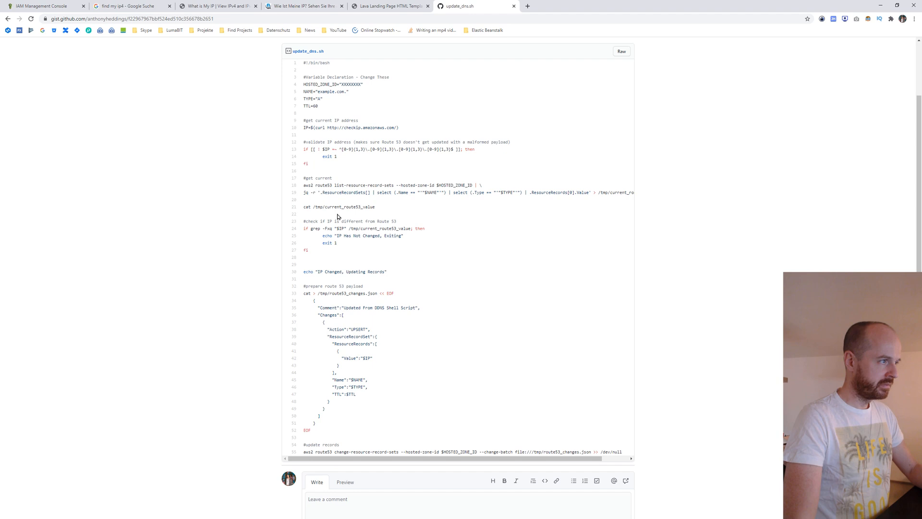
scroll("down", 3)
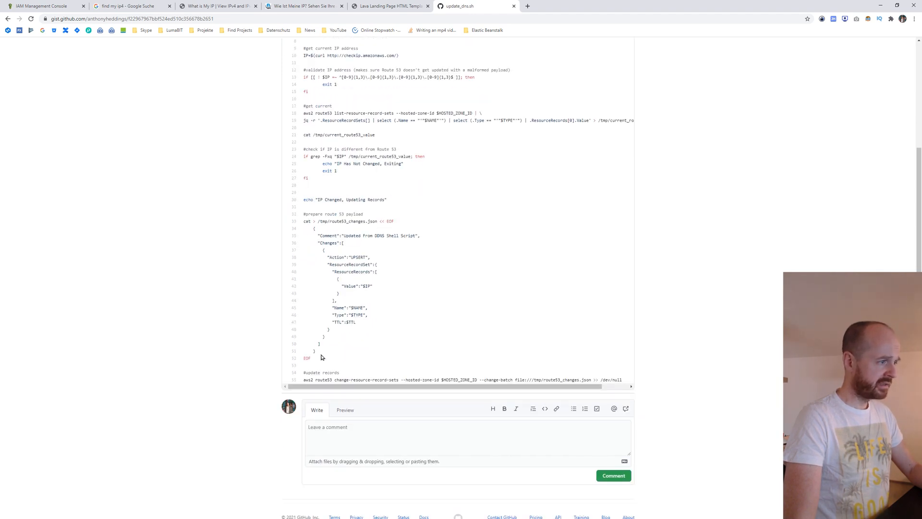
Step: Highlight the Route 53 JSON change payload heredoc block in the script
left_click_drag(314, 228, 310, 358)
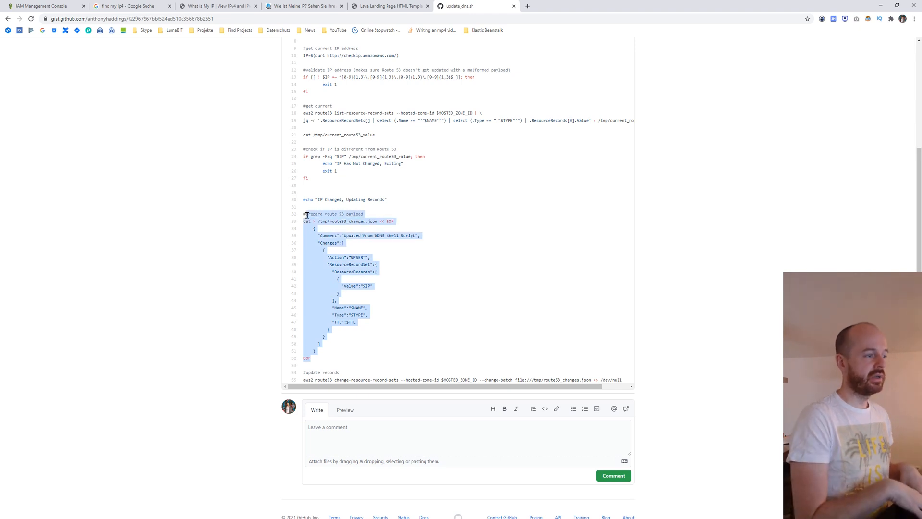
mouse_move(404, 424)
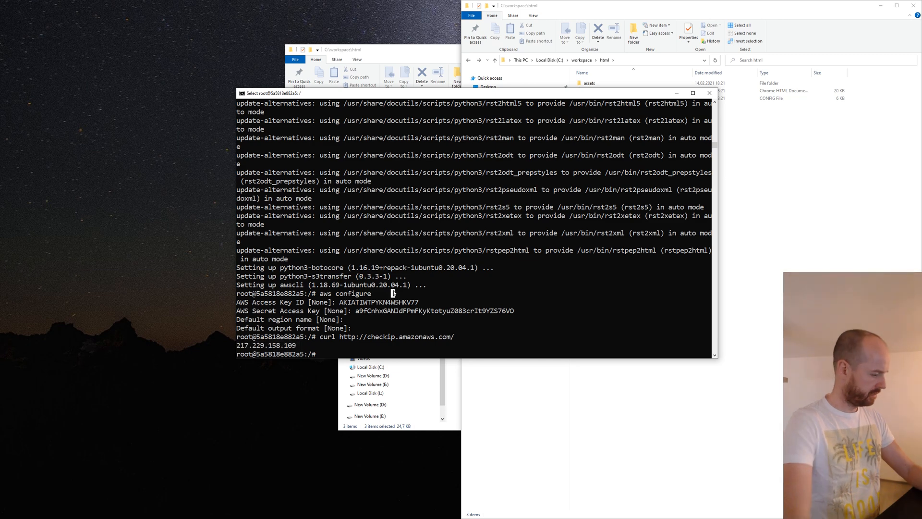
Step: Create an aws directory, move into it, and start vi on a new dyndns.sh file
type("vi")
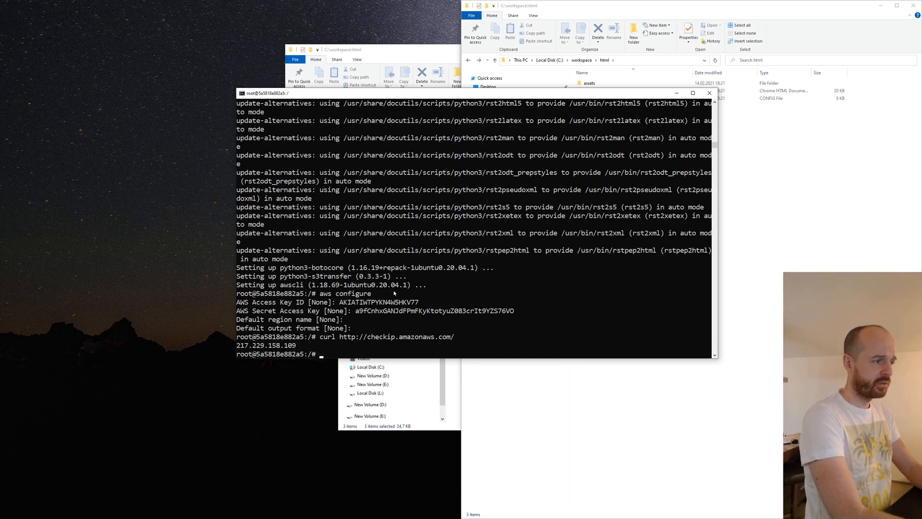
type("mkdir aws")
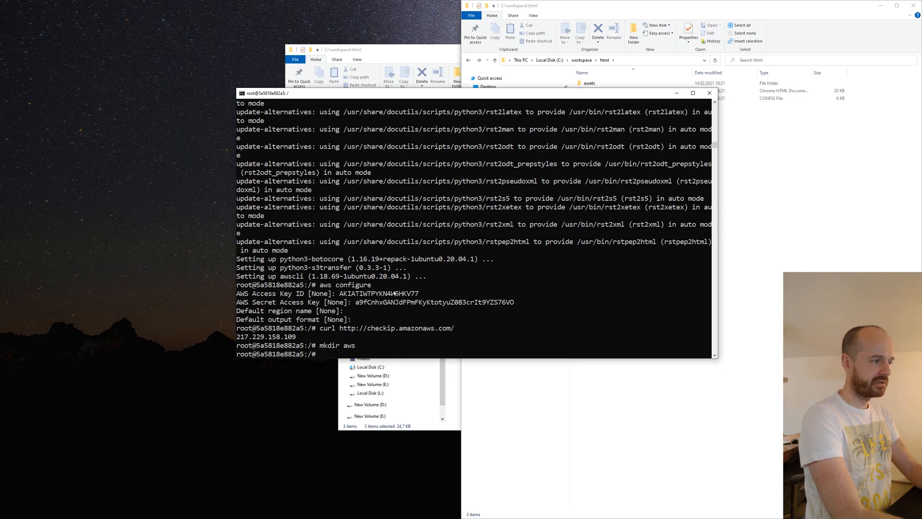
type("ls")
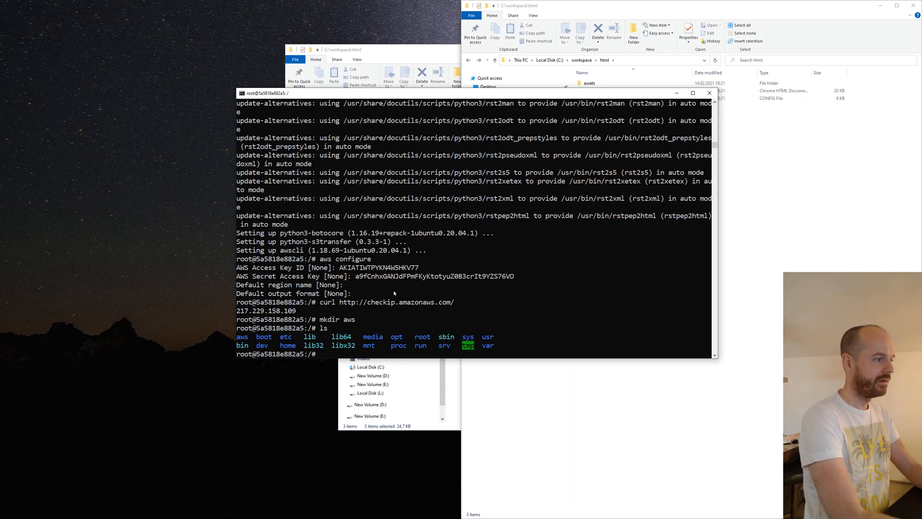
type("cd aws/")
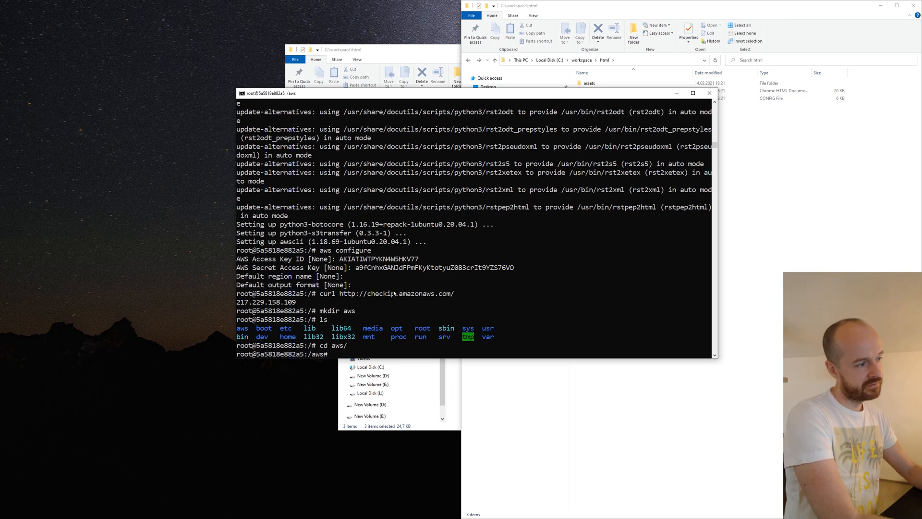
type("vi")
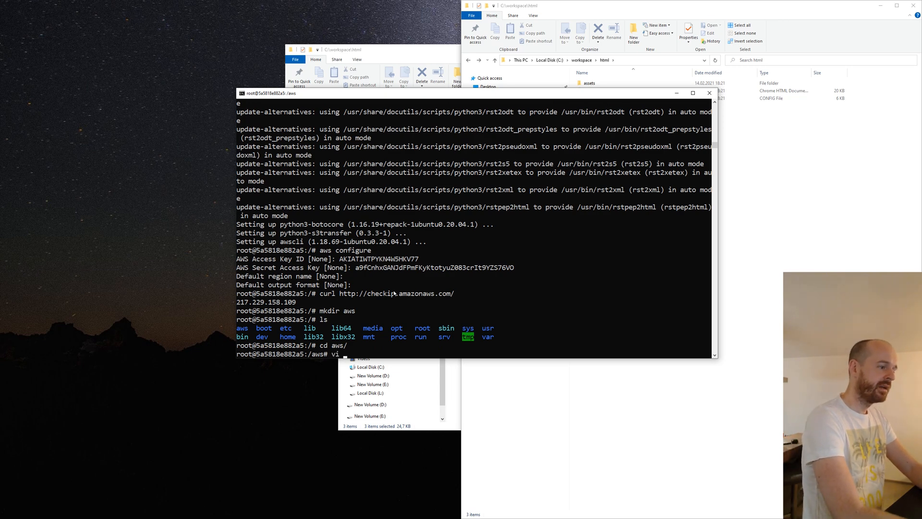
type("dyndns.s")
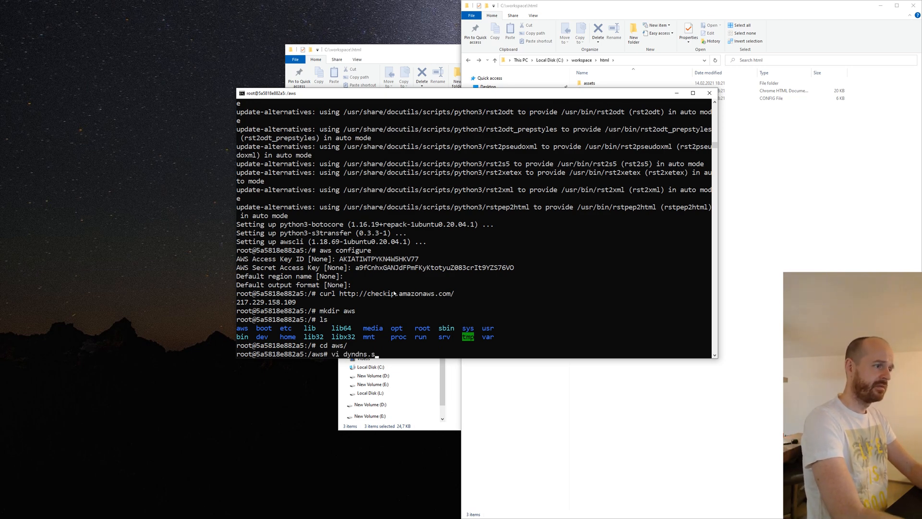
type("h")
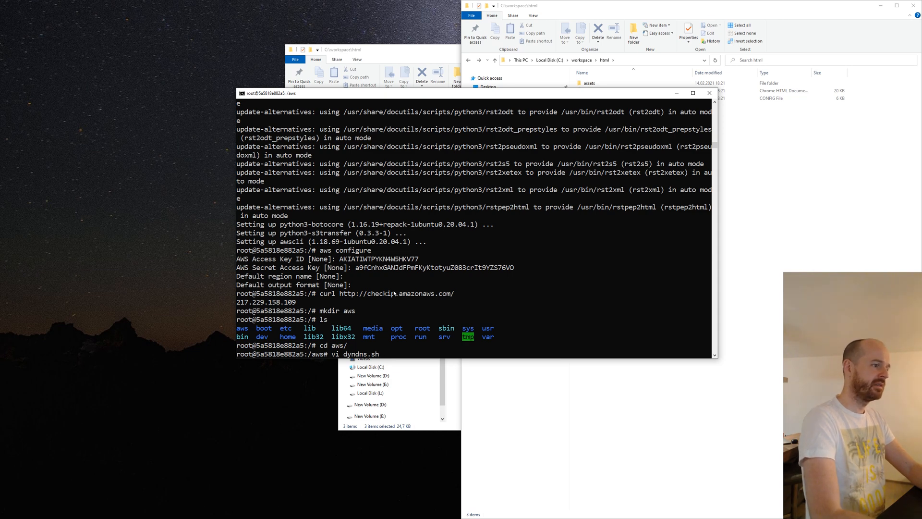
Step: Paste the script into dyndns.sh in vim and set NAME to nginx.lumabit.de
key("enter")
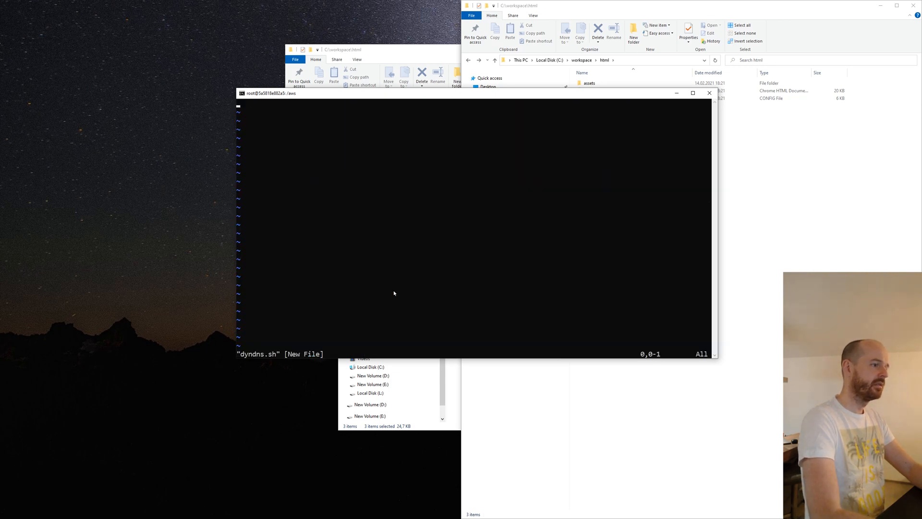
key("u")
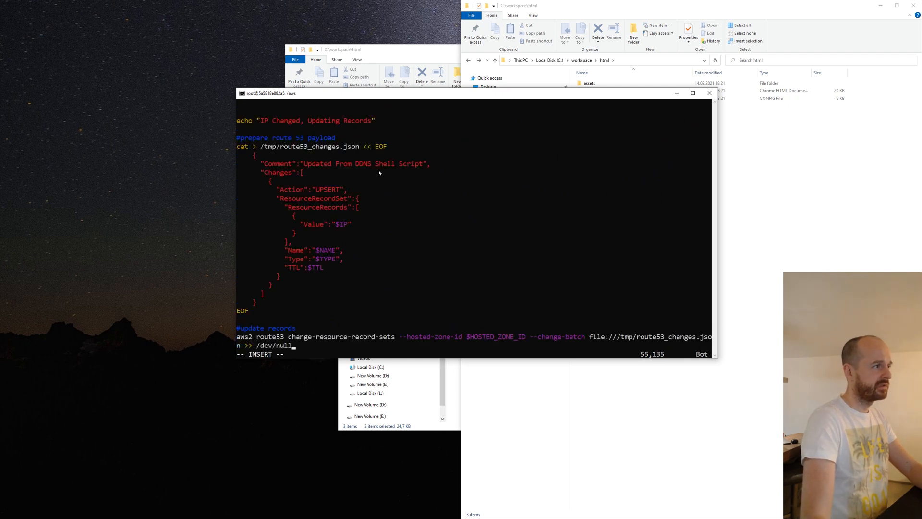
mouse_move(323, 152)
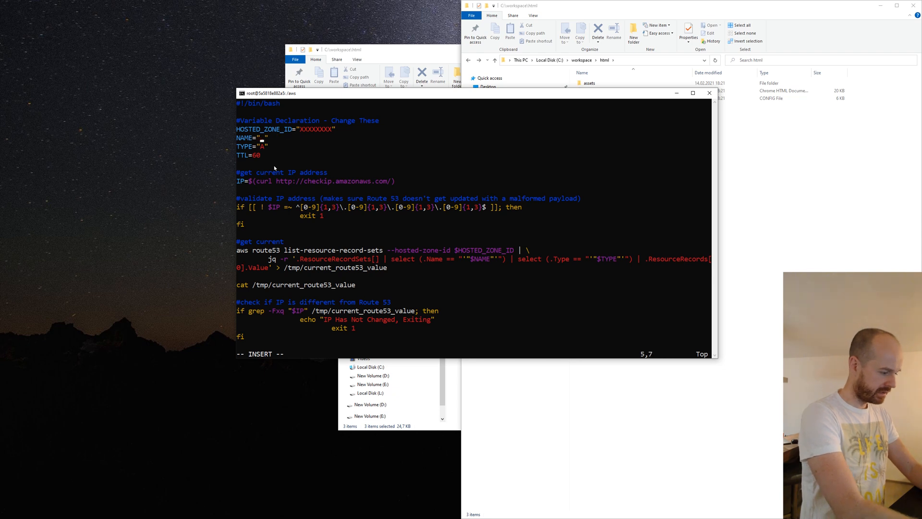
type("nginx.lumabi")
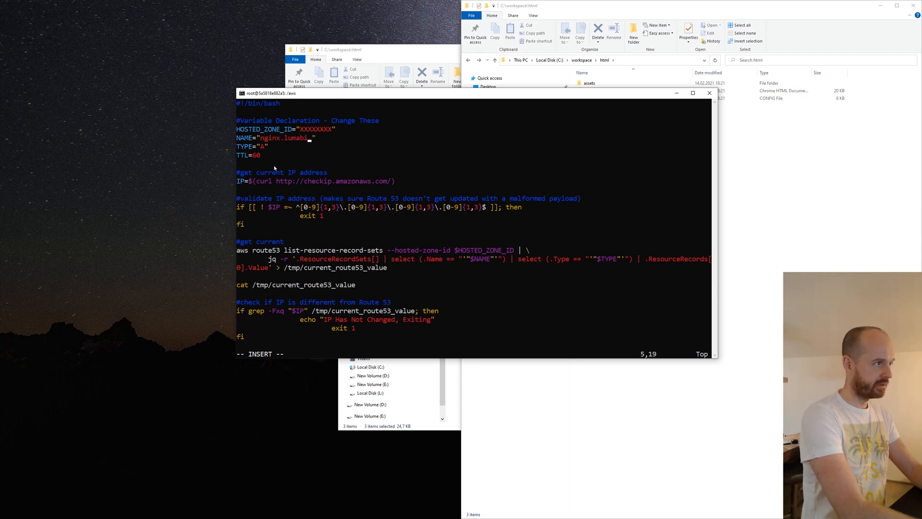
type("t.de.")
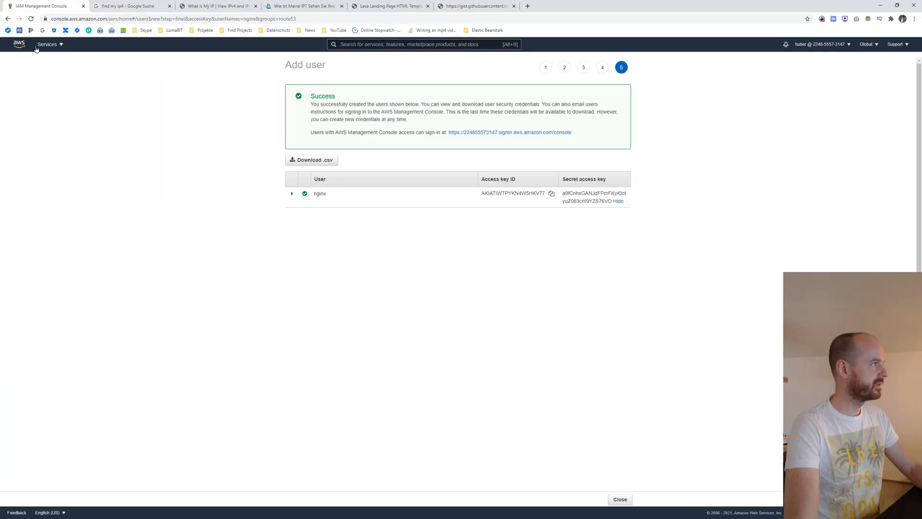
Step: Navigate from the IAM credentials page to the Route 53 dashboard via the Services menu
left_click(47, 44)
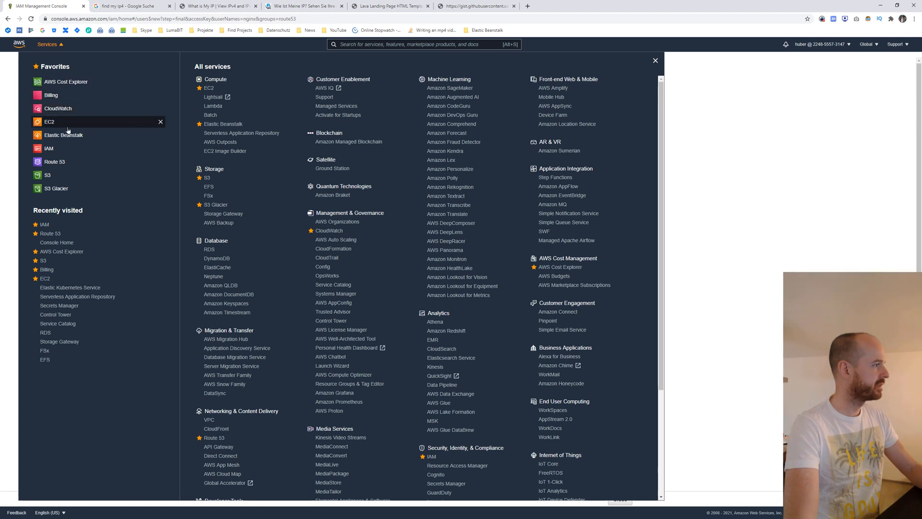
left_click(55, 162)
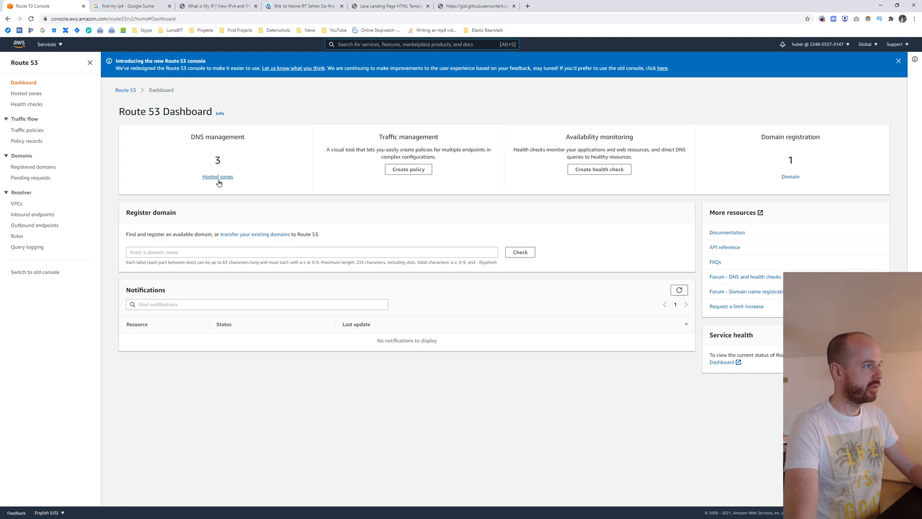
mouse_move(217, 177)
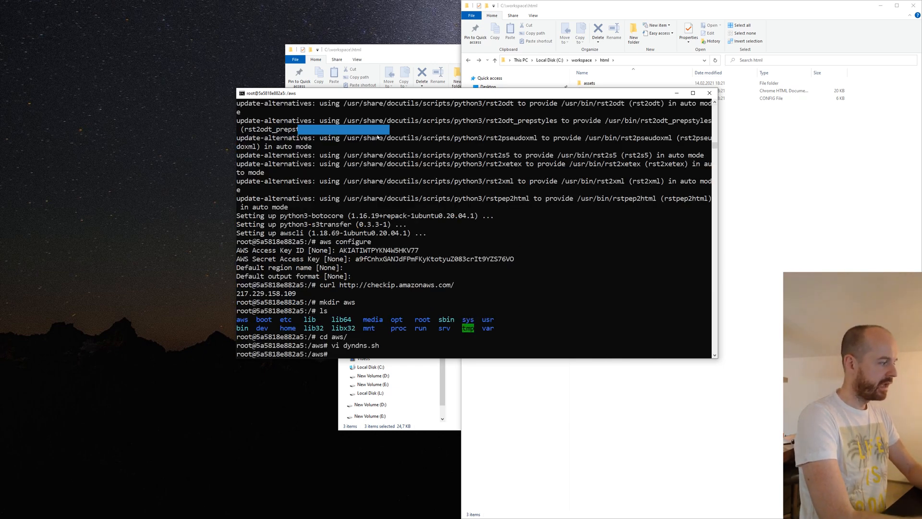
Step: Make dyndns.sh executable with chmod 755 and list the directory to confirm its permissions
type("ch")
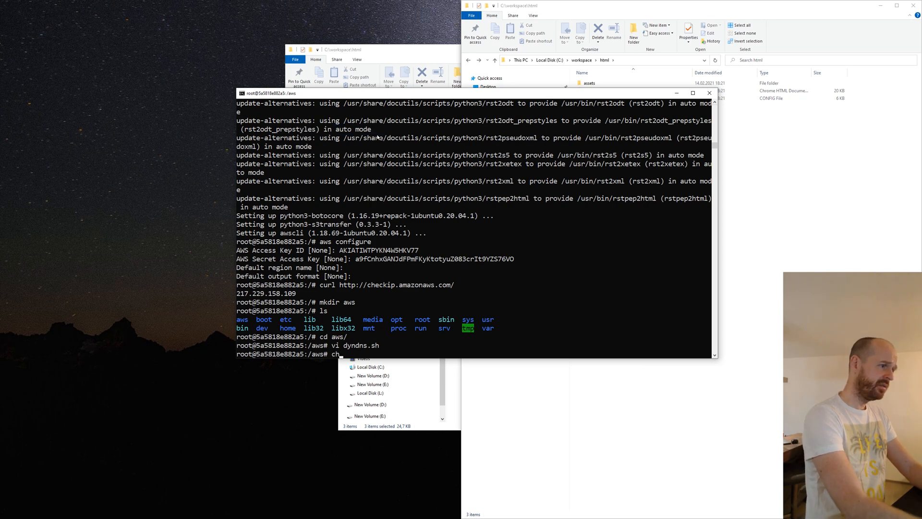
type("mod")
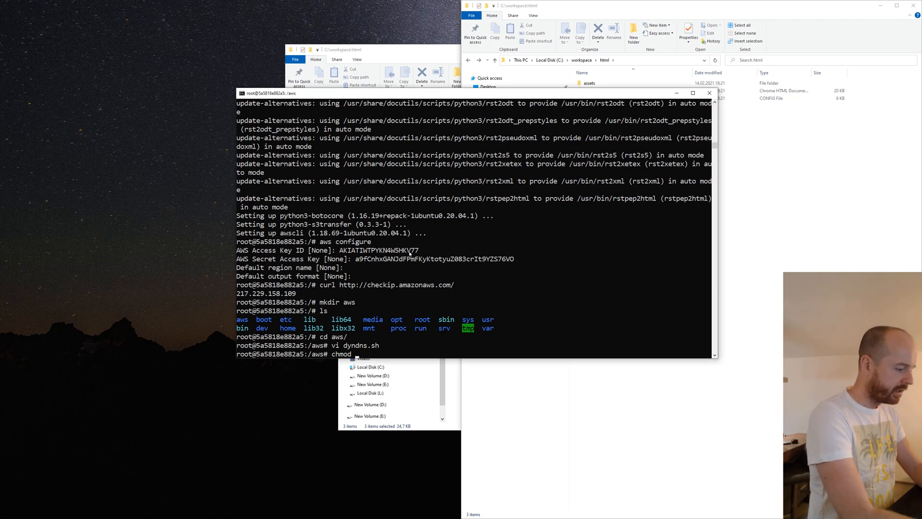
type("755 dyndns.sh")
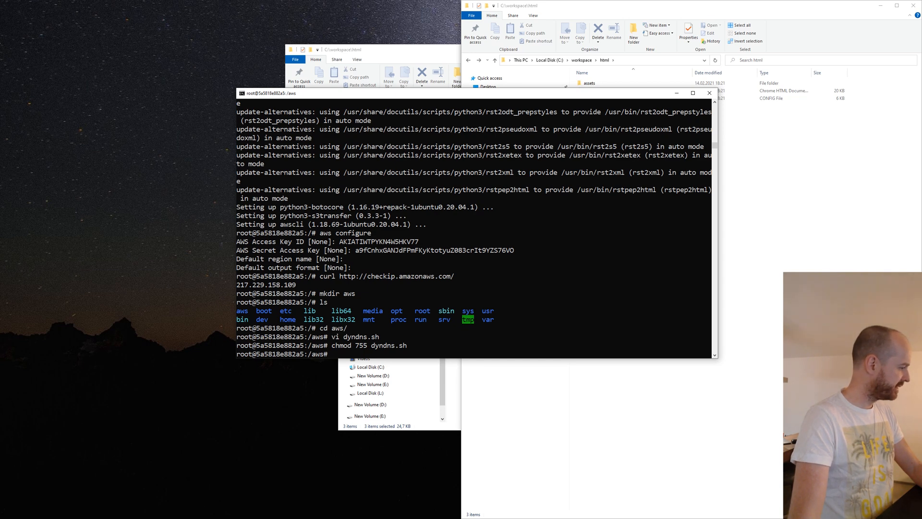
type("ls -l")
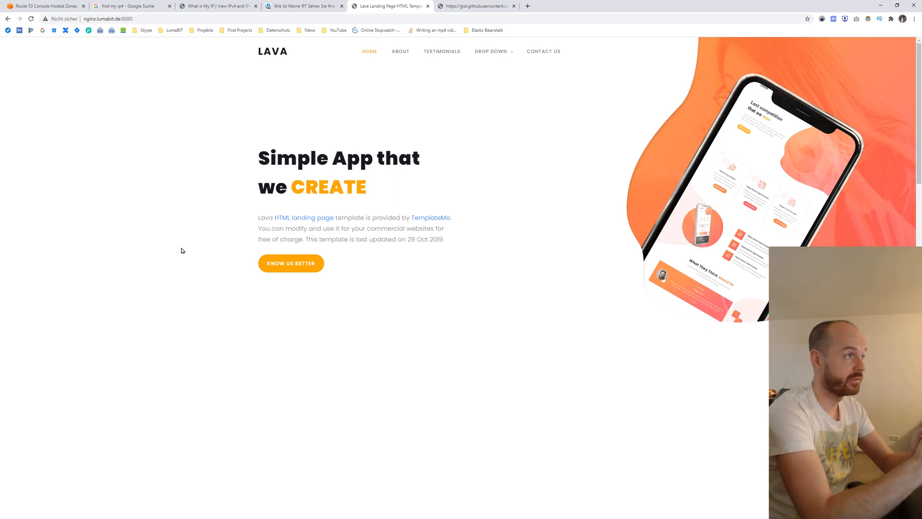
mouse_move(189, 244)
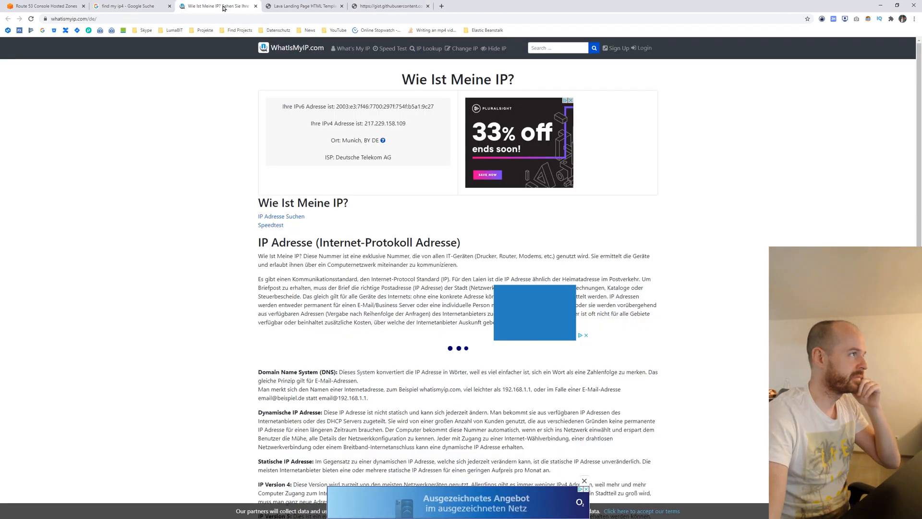
Step: Edit the nginx.lumabit.de A record in the lumabit.de zone to the wrong IP 217.229.158.2 and save it
left_click(44, 6)
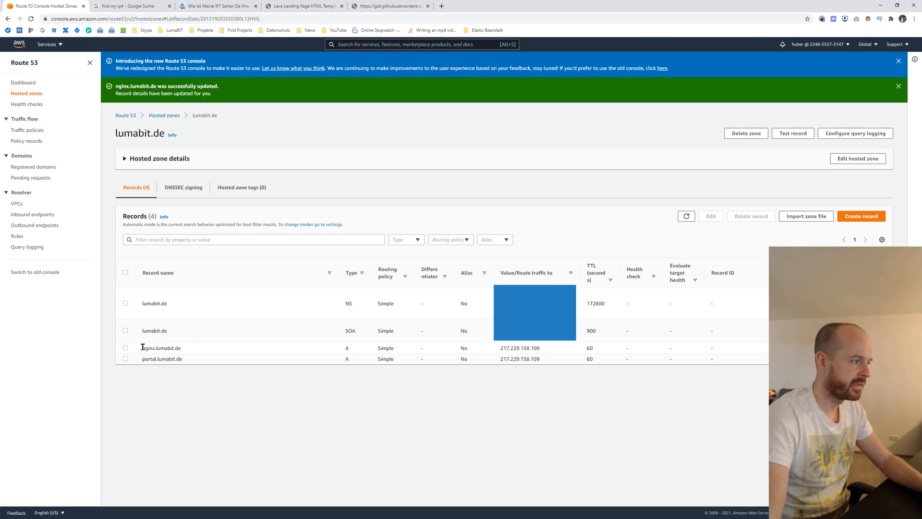
left_click(125, 347)
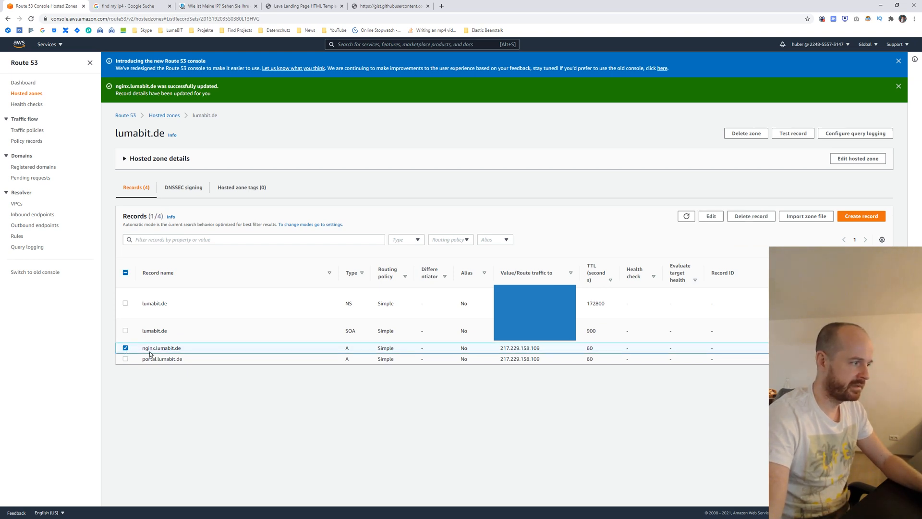
left_click(711, 216)
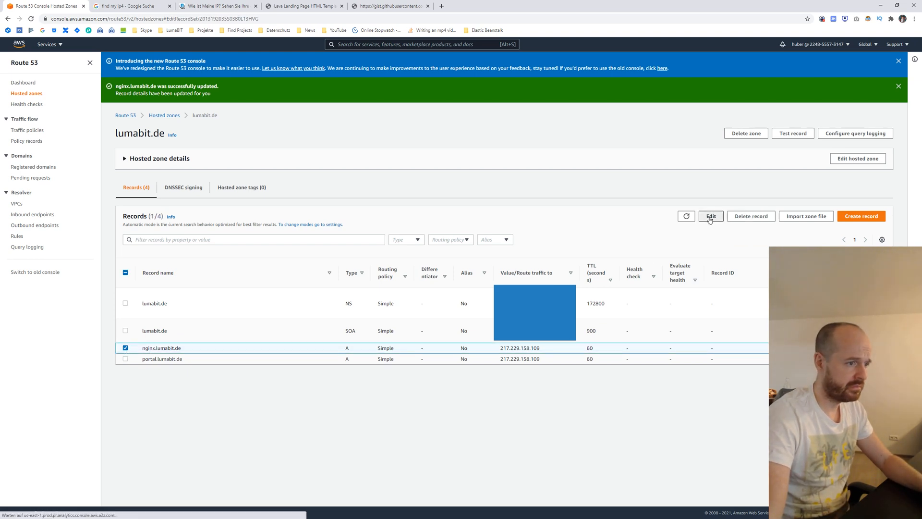
left_click(710, 216)
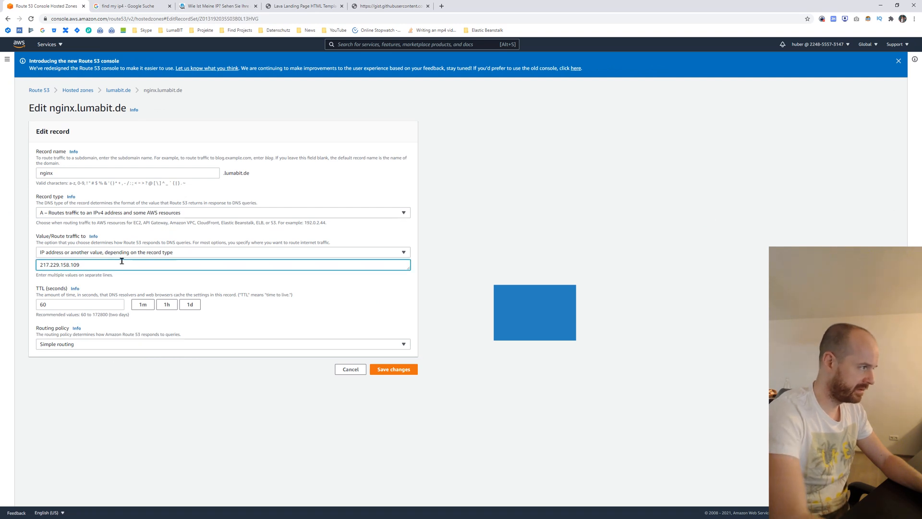
key("Backspace")
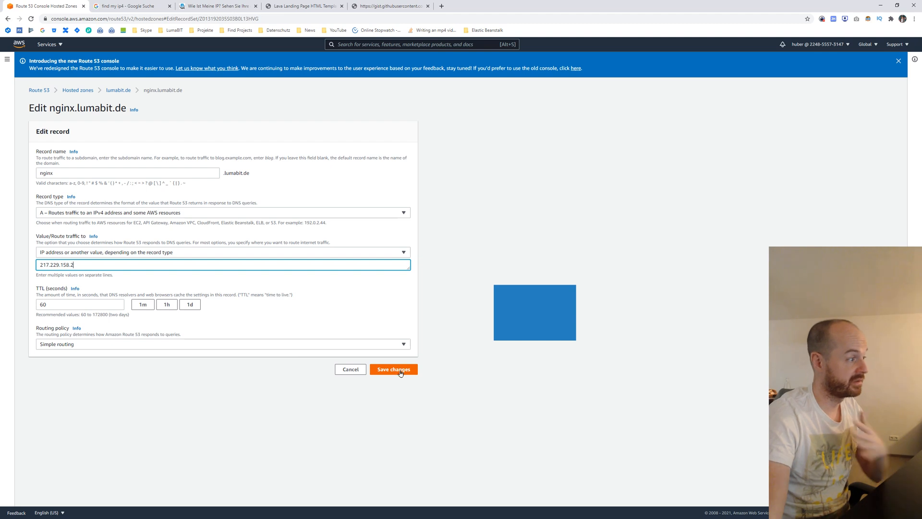
left_click(393, 369)
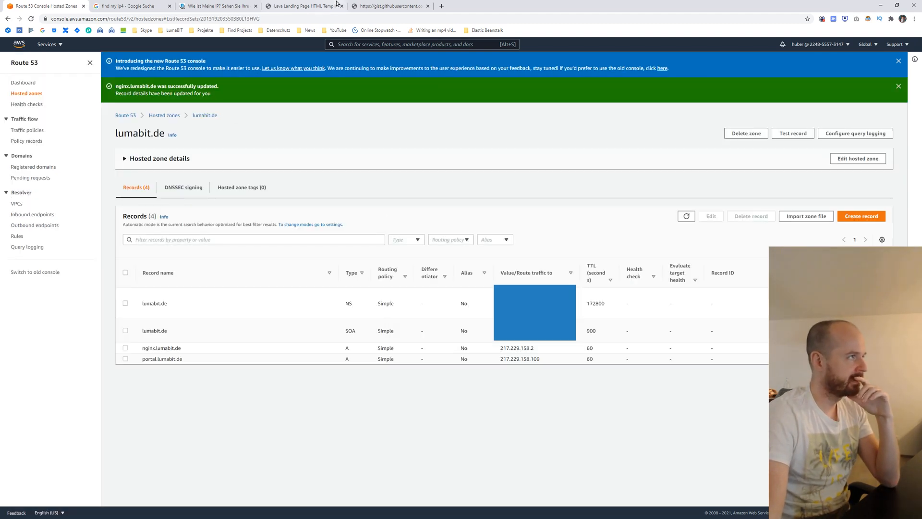
left_click(303, 6)
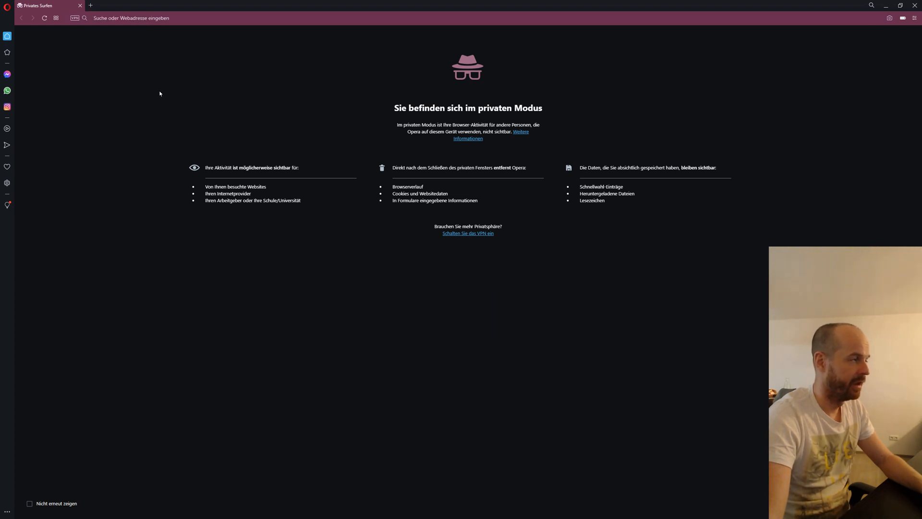
Step: Request nginx.lumabit.de:8080 in an Opera private window
type("nginx.lumabit.de:8080")
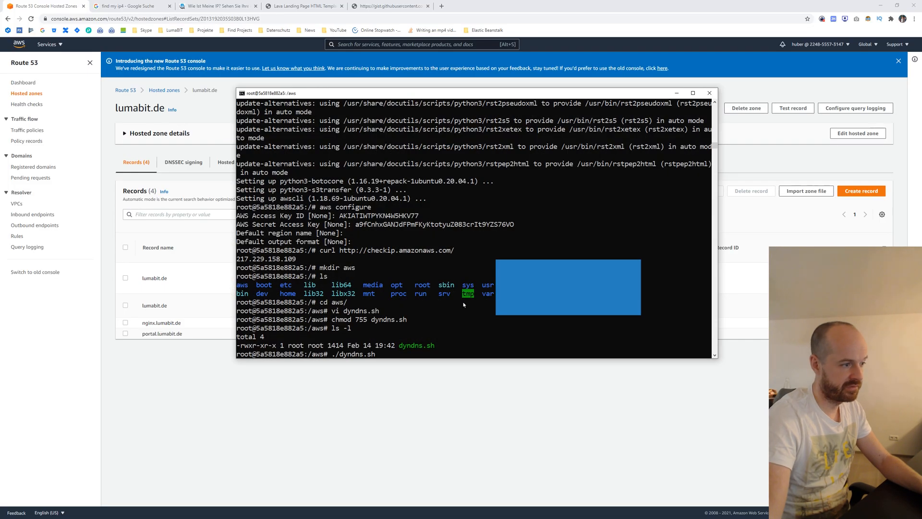
mouse_move(187, 375)
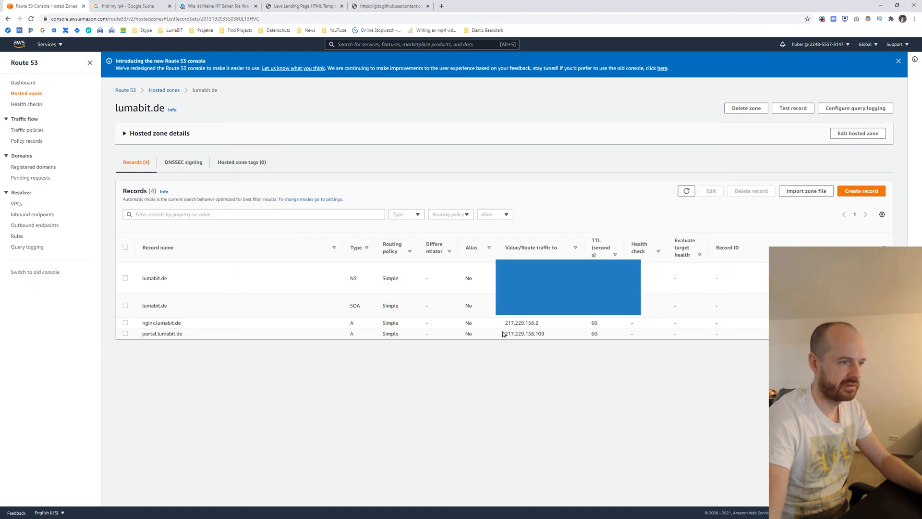
Step: Run ./dyndns.sh so the Lava page loads again, then bring up the network diagram presentation
double_click(521, 322)
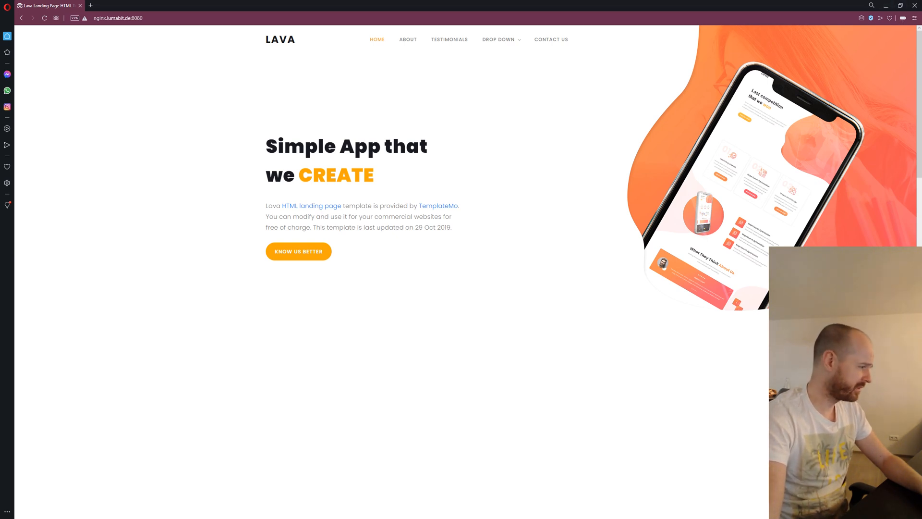
left_click(413, 3)
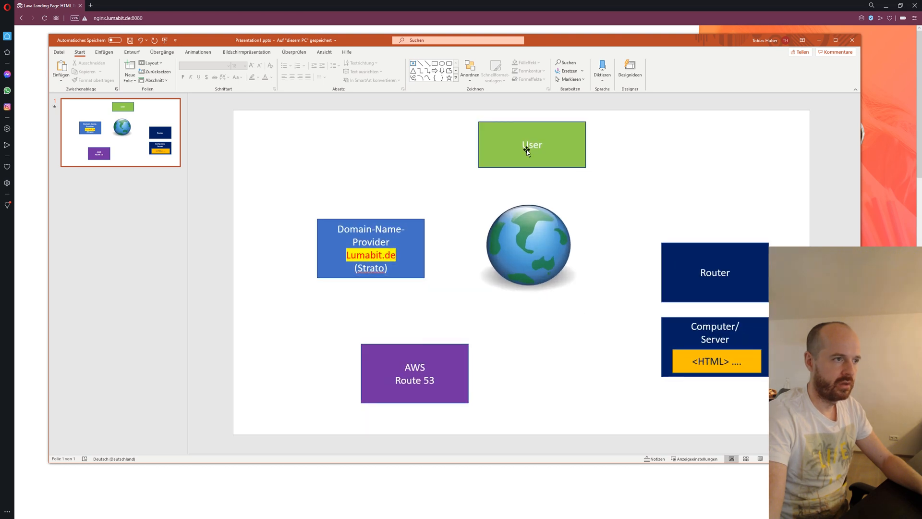
mouse_move(359, 238)
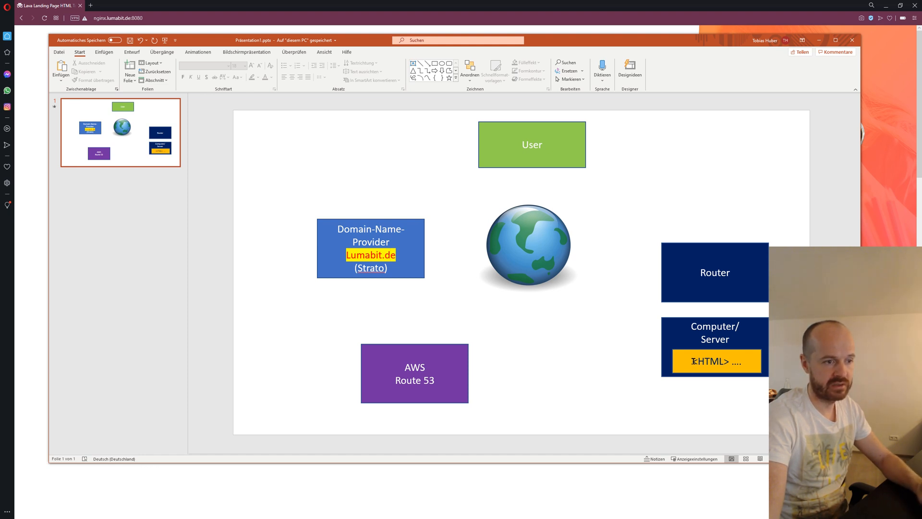
mouse_move(666, 379)
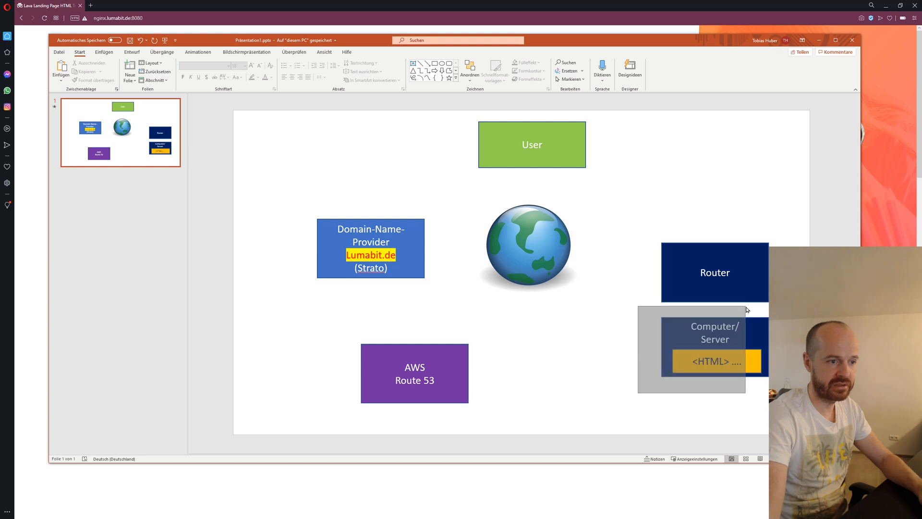
left_click(715, 272)
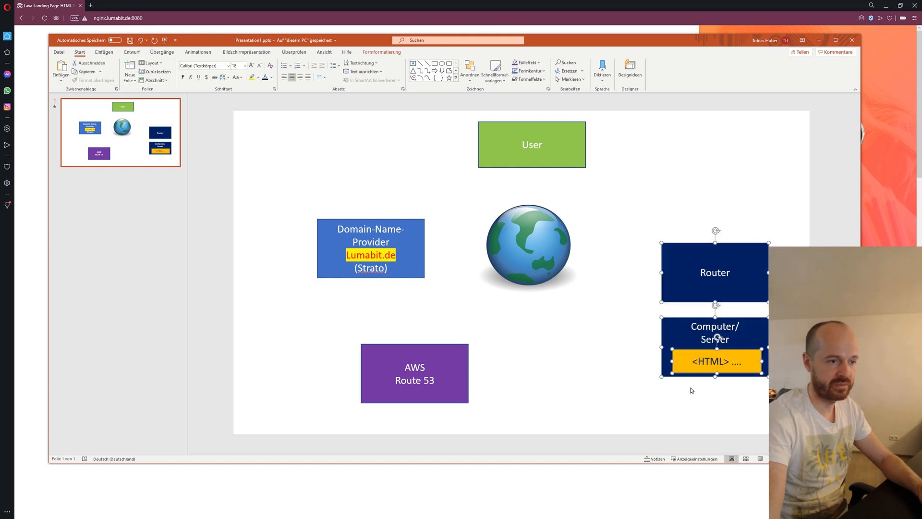
mouse_move(630, 400)
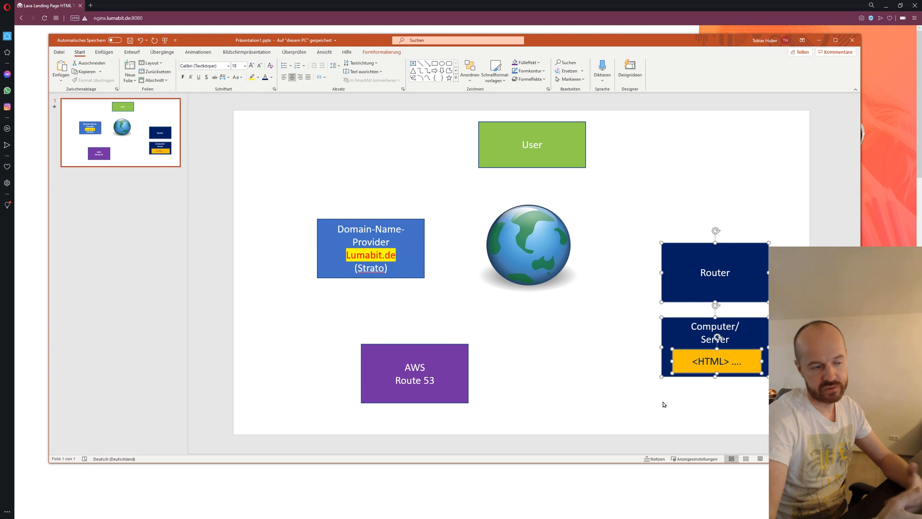
left_click(656, 401)
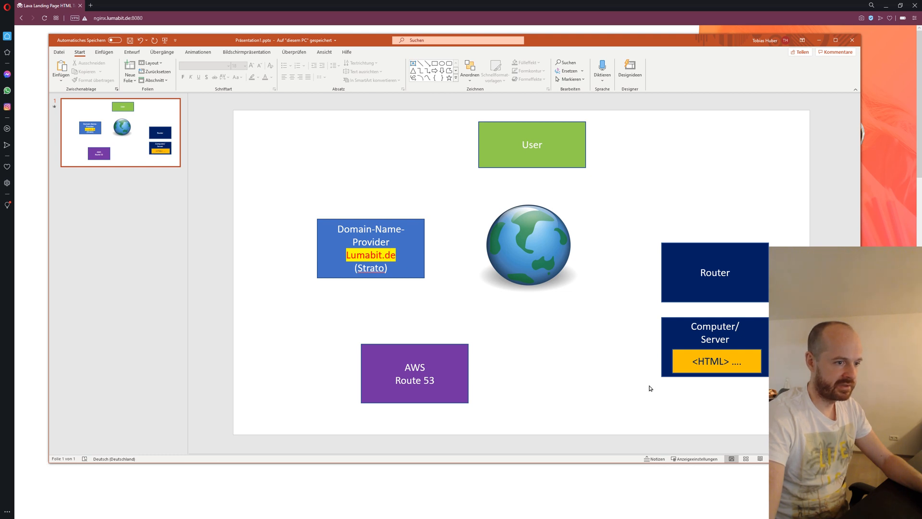
mouse_move(653, 389)
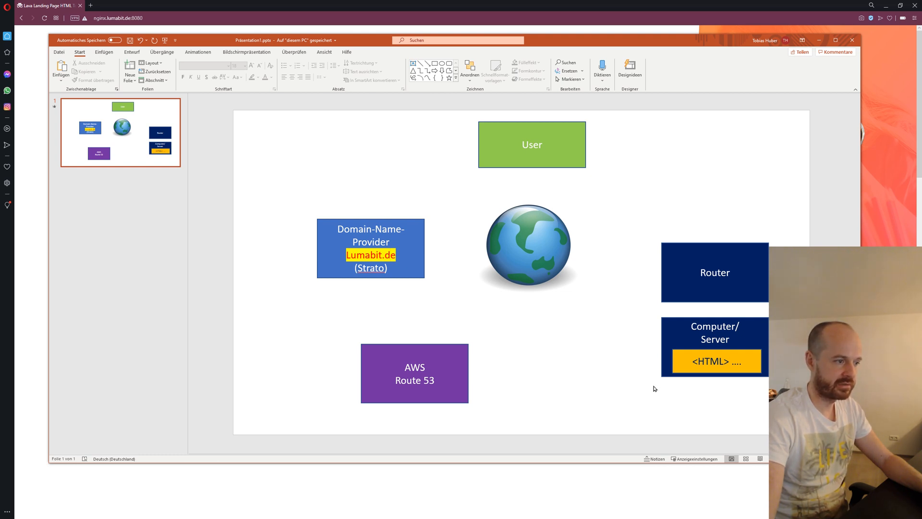